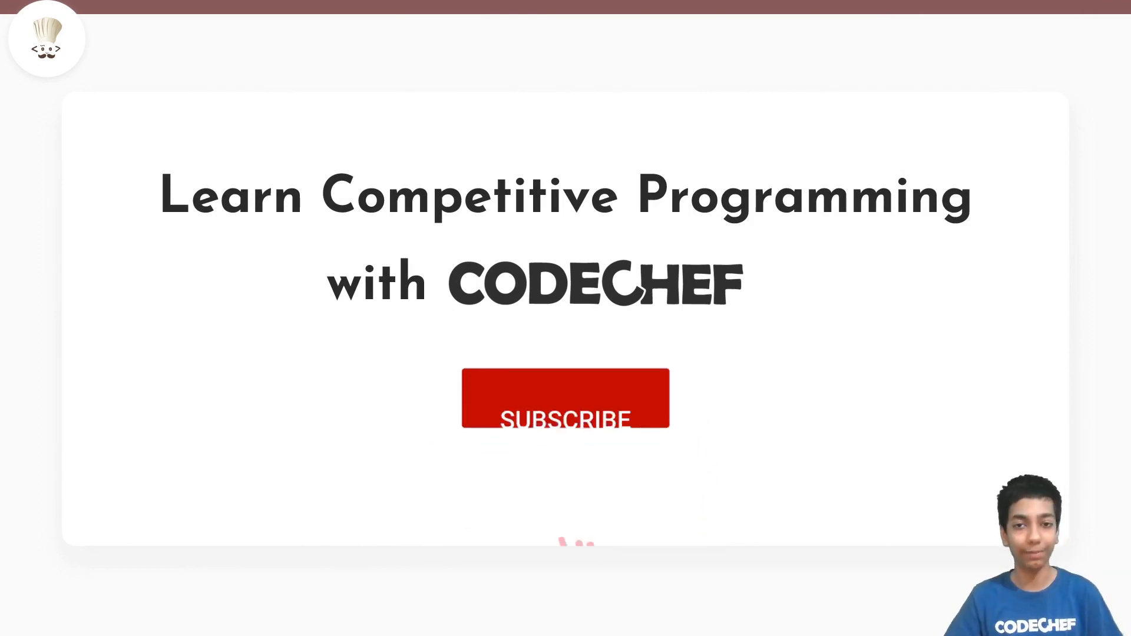
Leave the intro screen and open the 'Application of Bitwise Operators' whiteboard.
click(565, 398)
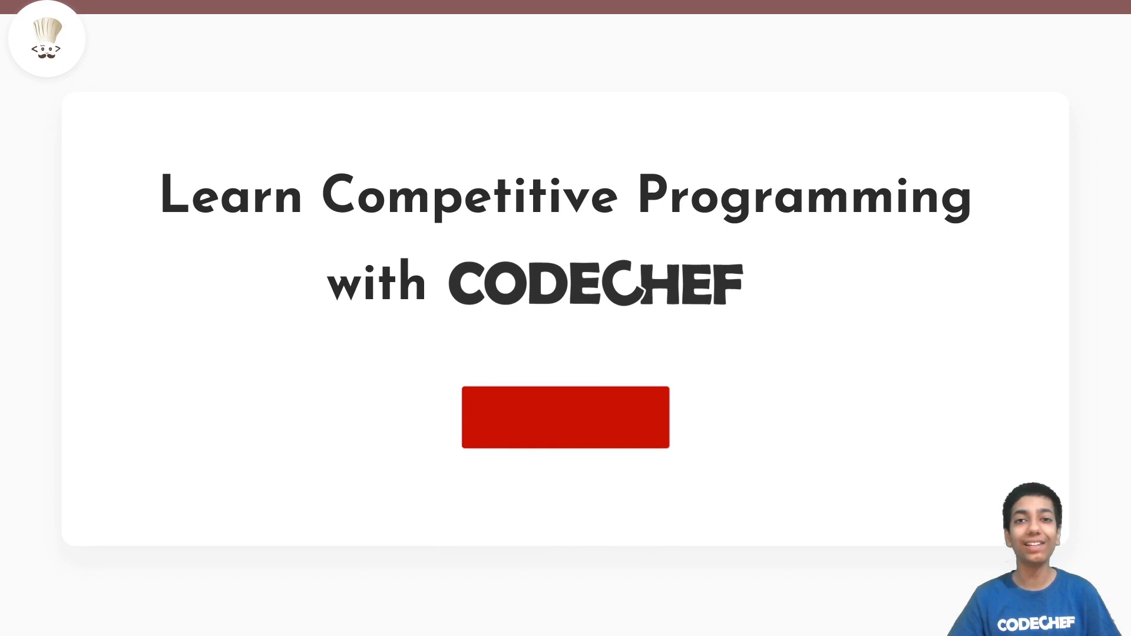
click(565, 417)
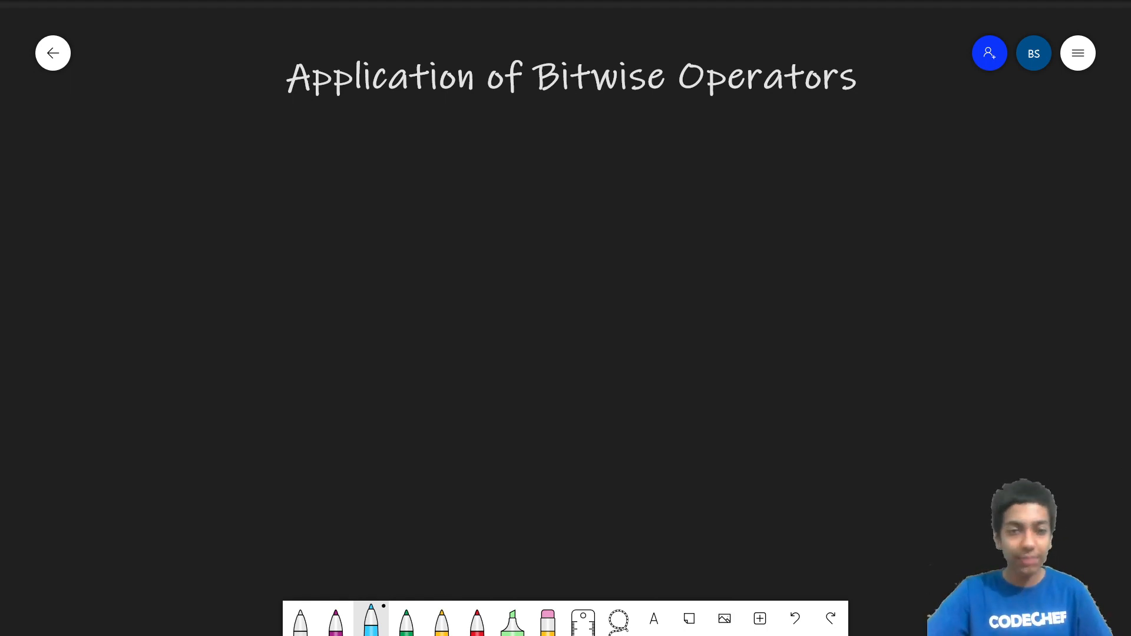
Handwrite n % 2 == 0, then the example n = 10 with a 10 beside it.
drag(321, 198, 396, 209)
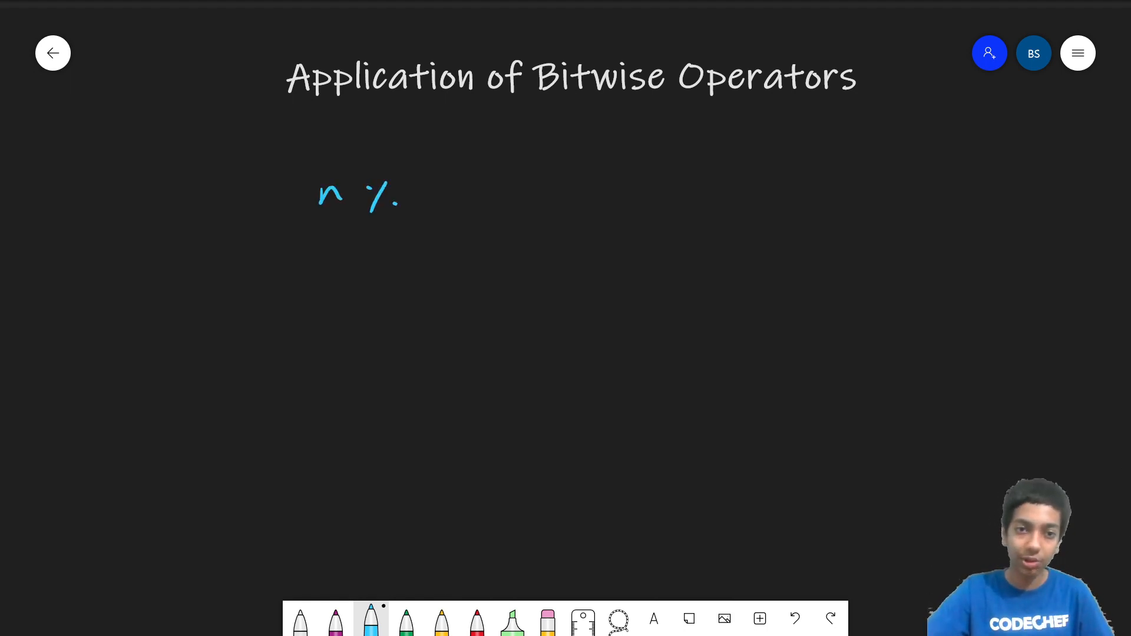
drag(425, 195, 534, 190)
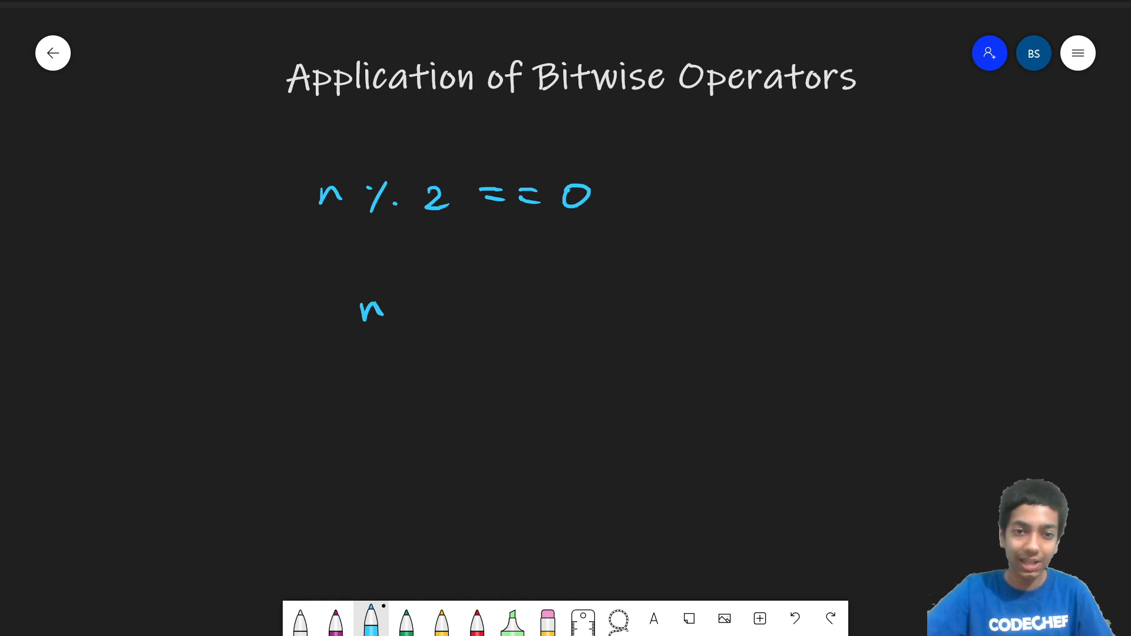
drag(425, 307, 512, 303)
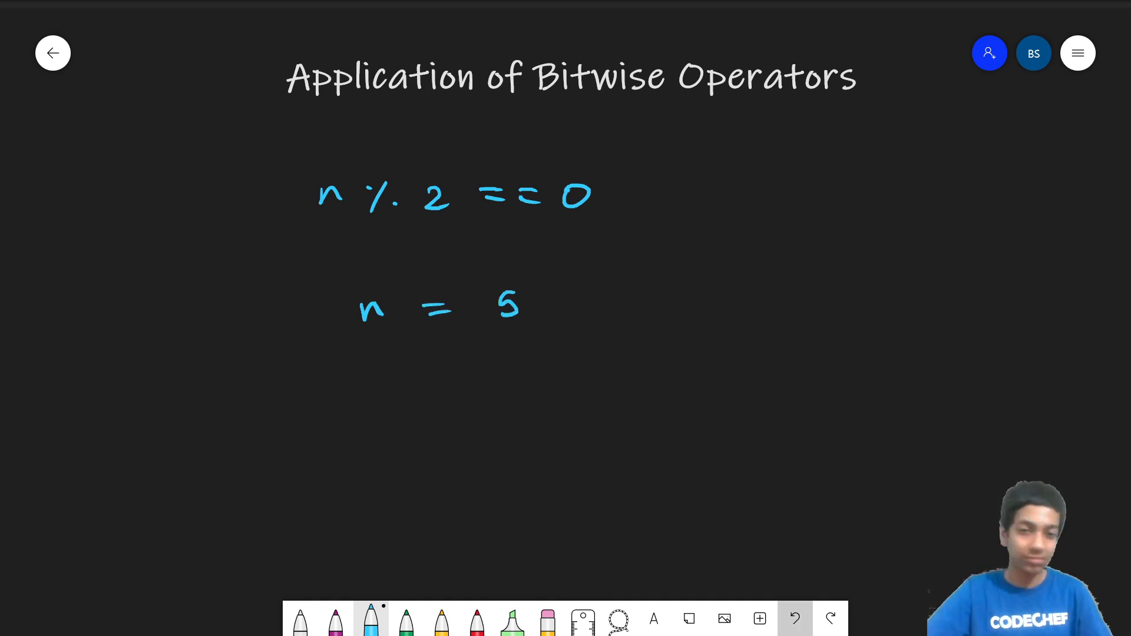
drag(498, 303, 534, 302)
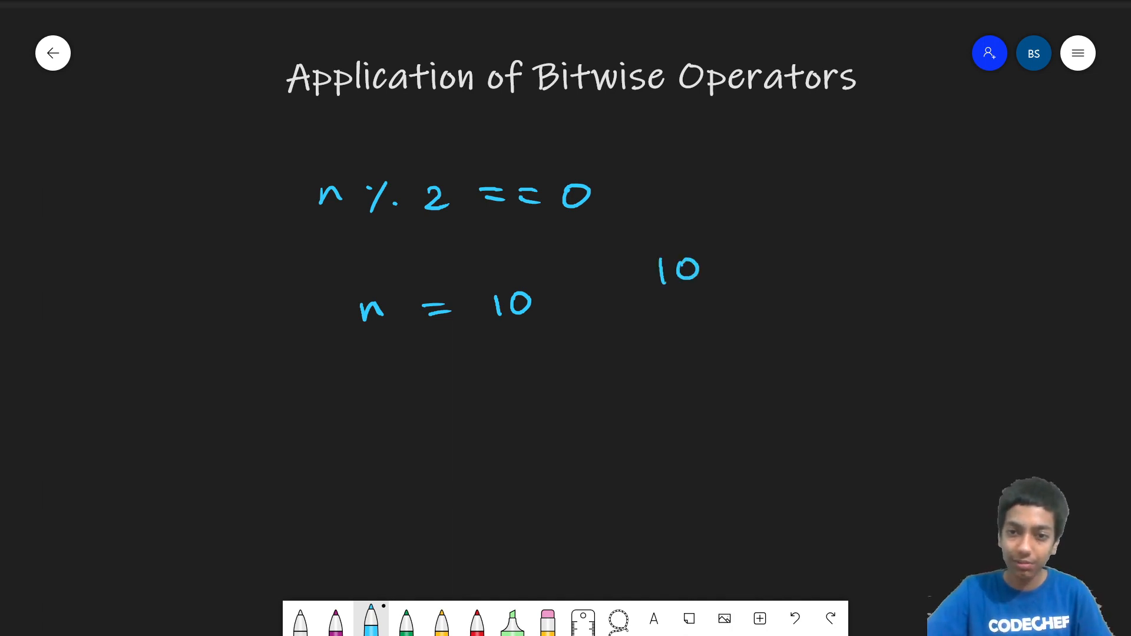
Draw 10 divided by 2 repeatedly (5, 2, 1, 0), bracing remainders 0, 1, 0, 1.
drag(732, 259, 732, 392)
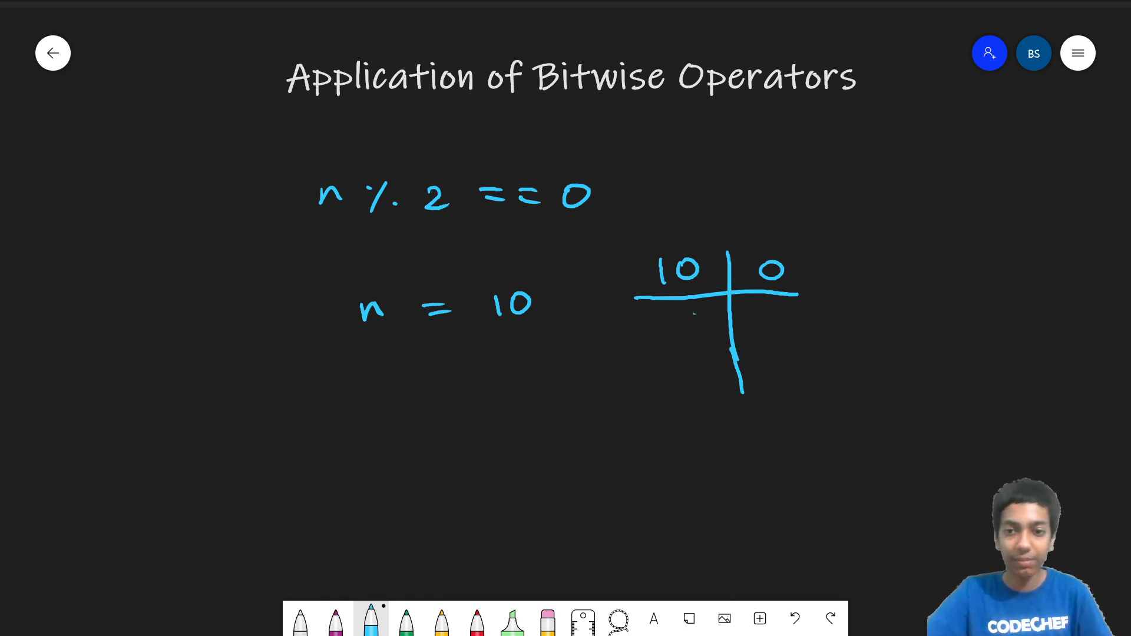
drag(681, 318, 693, 346)
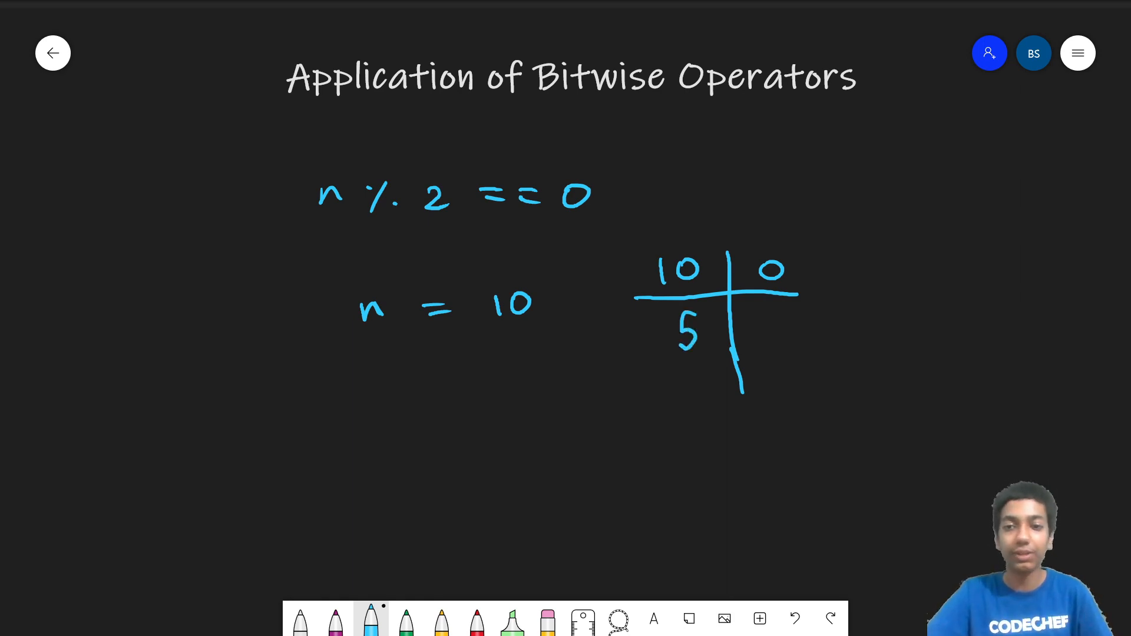
drag(765, 318, 775, 354)
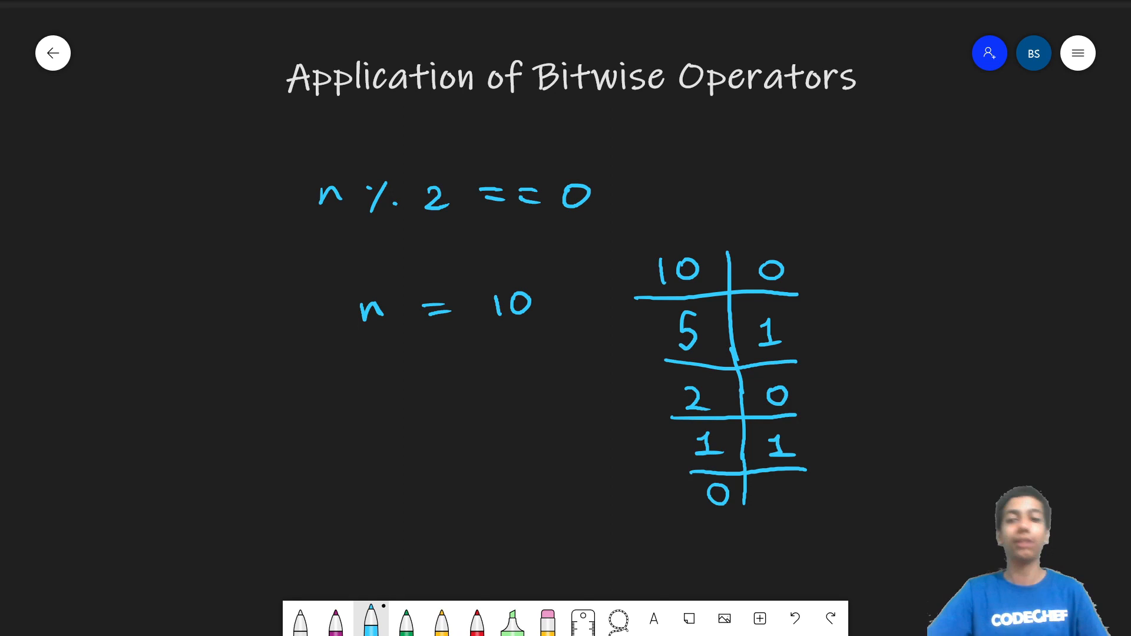
drag(819, 271, 844, 378)
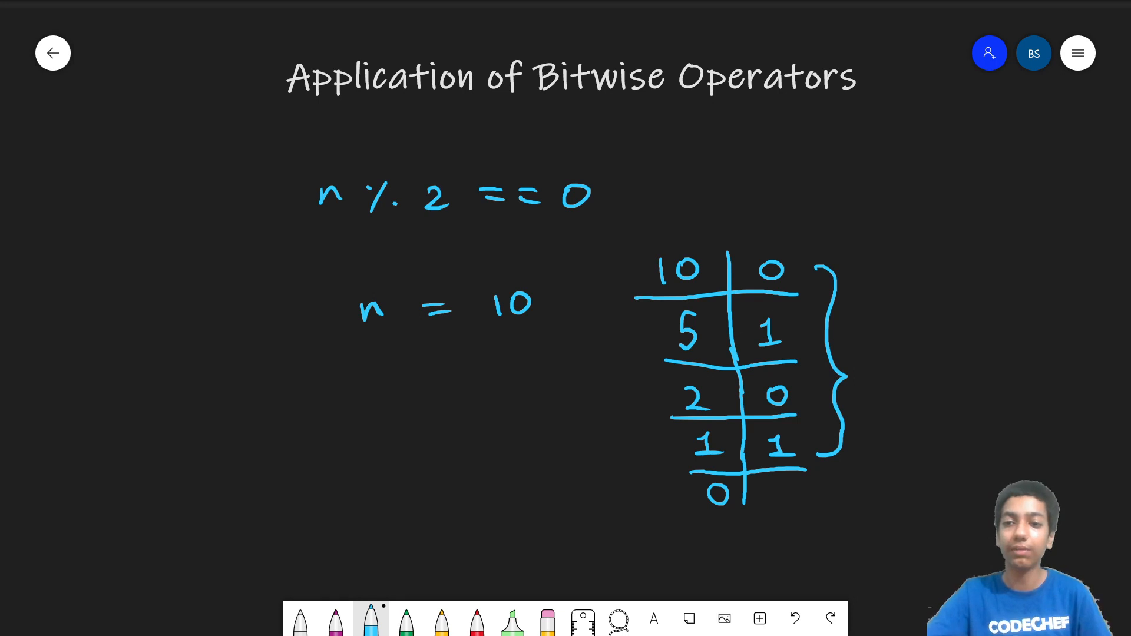
Write the binary form (1010) with subscript 2.
drag(851, 184, 923, 184)
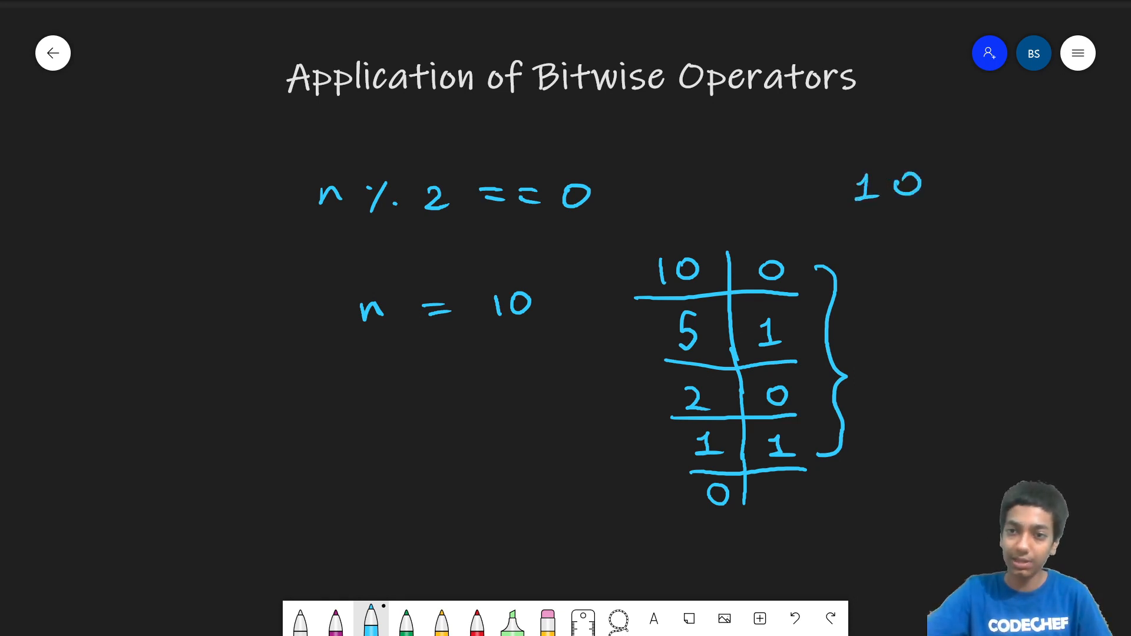
text(1010))
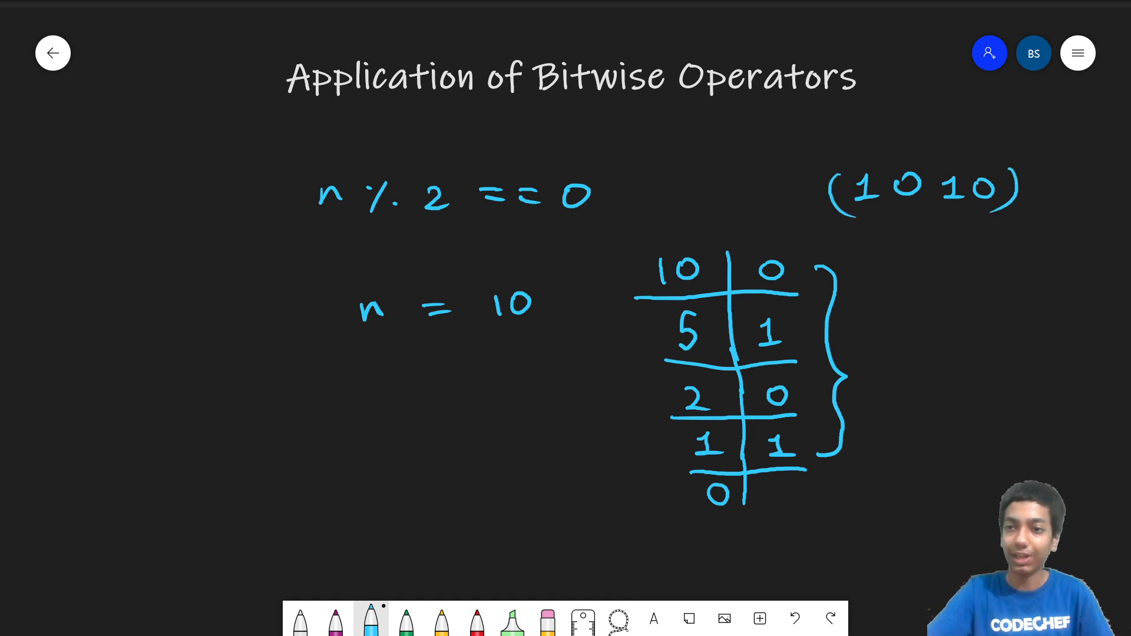
text(2)
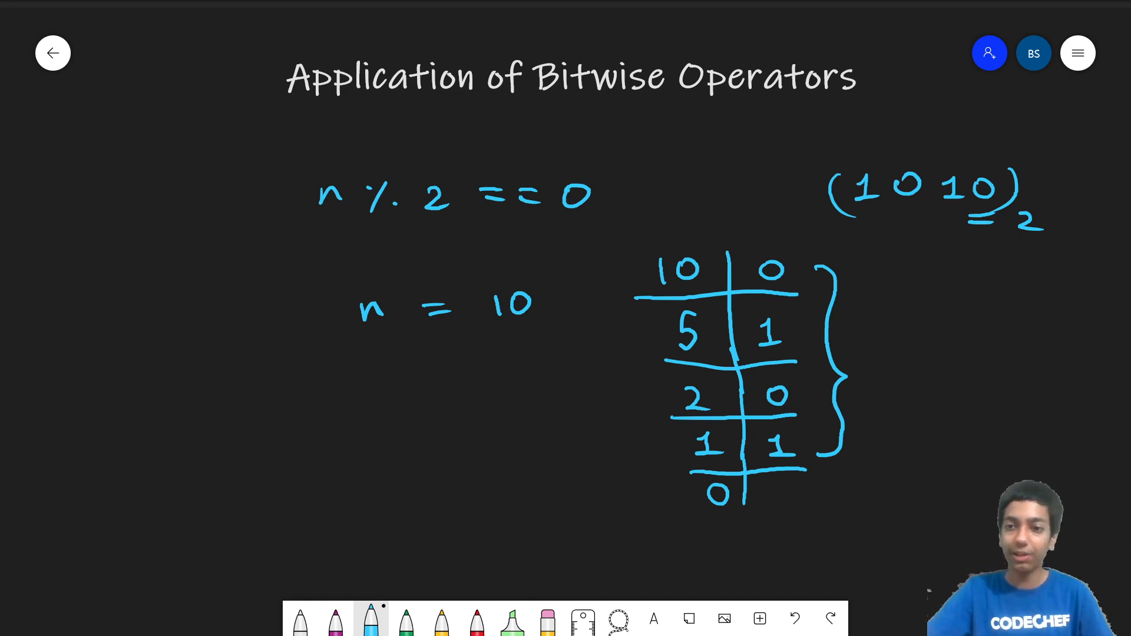
Draw arrows linking each remainder up to its binary digit.
drag(800, 274, 960, 216)
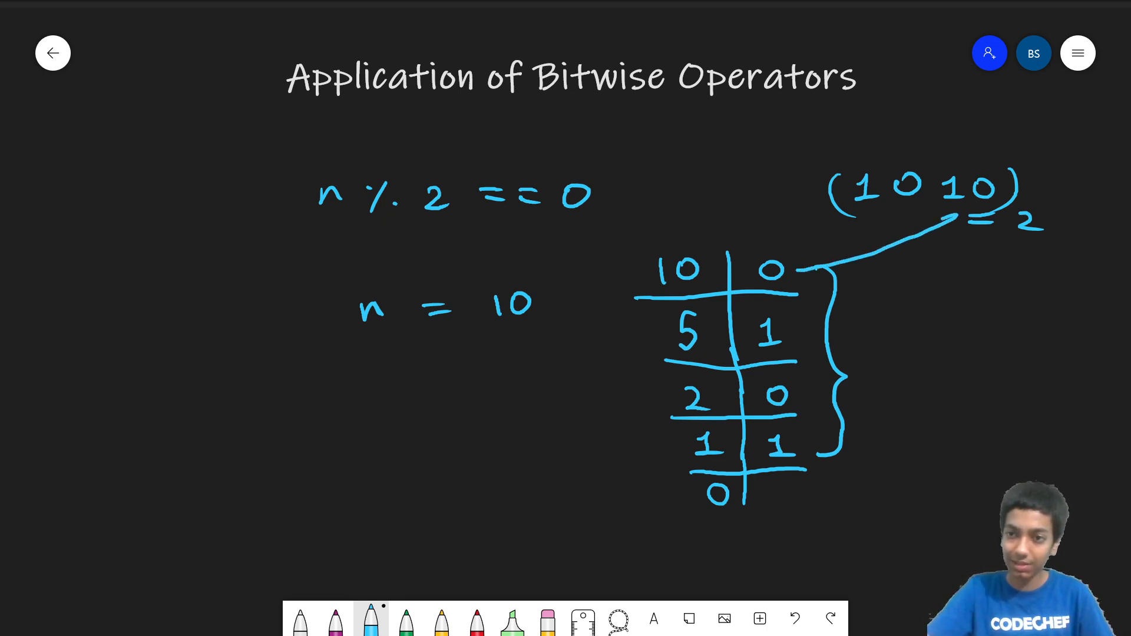
drag(793, 332, 952, 216)
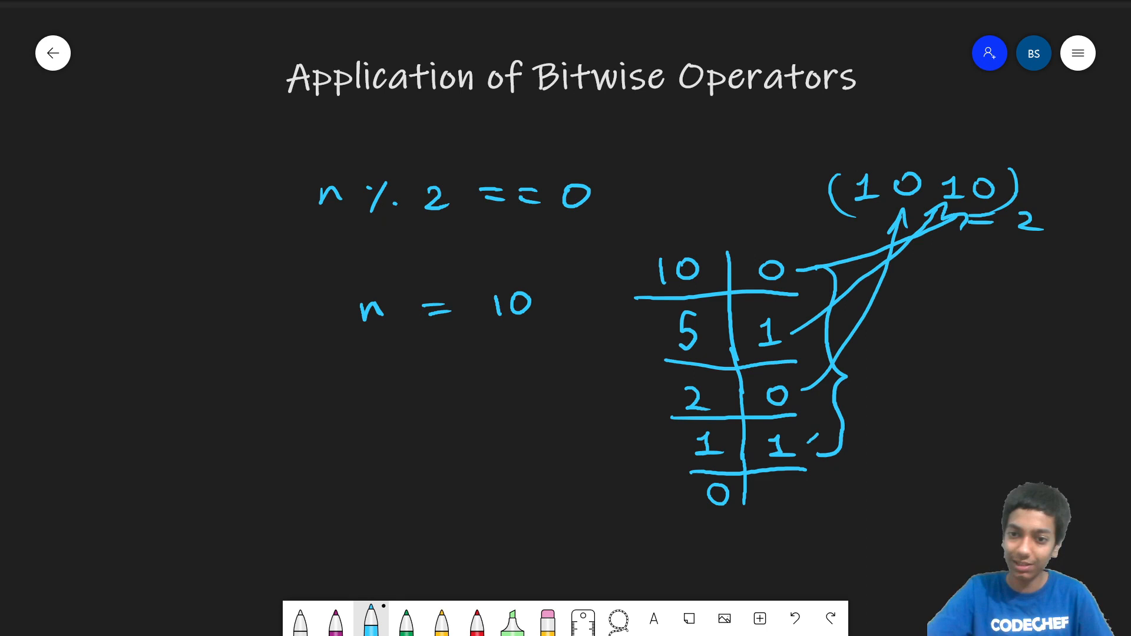
drag(826, 433, 865, 220)
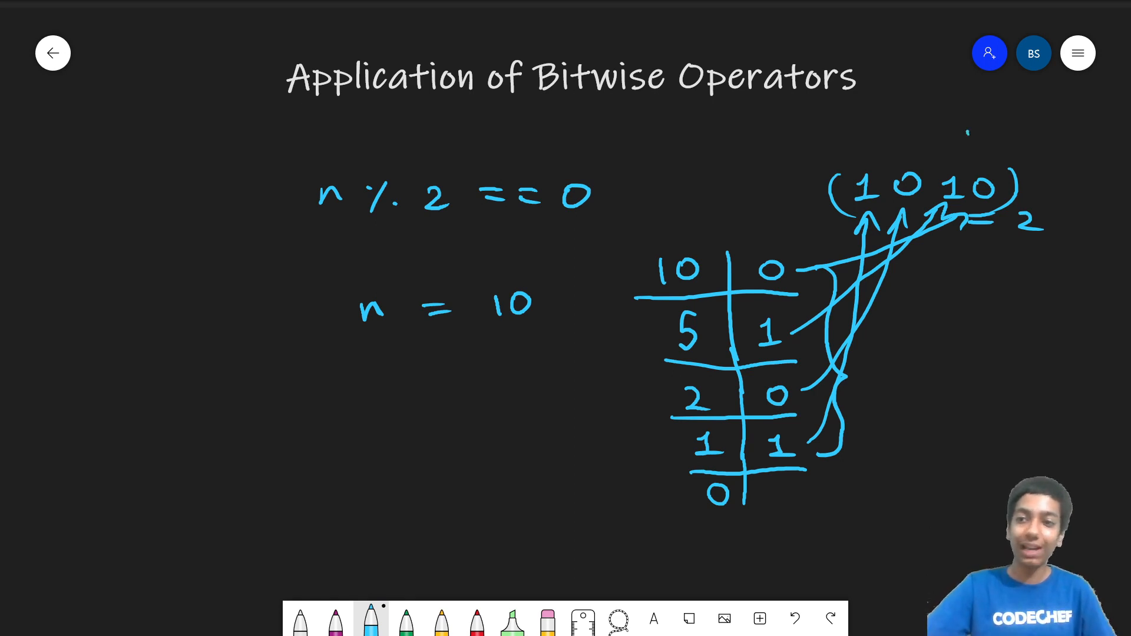
Arrow the last bit, then work n&1 as 1010 AND 0001 giving 0000.
drag(970, 130, 974, 167)
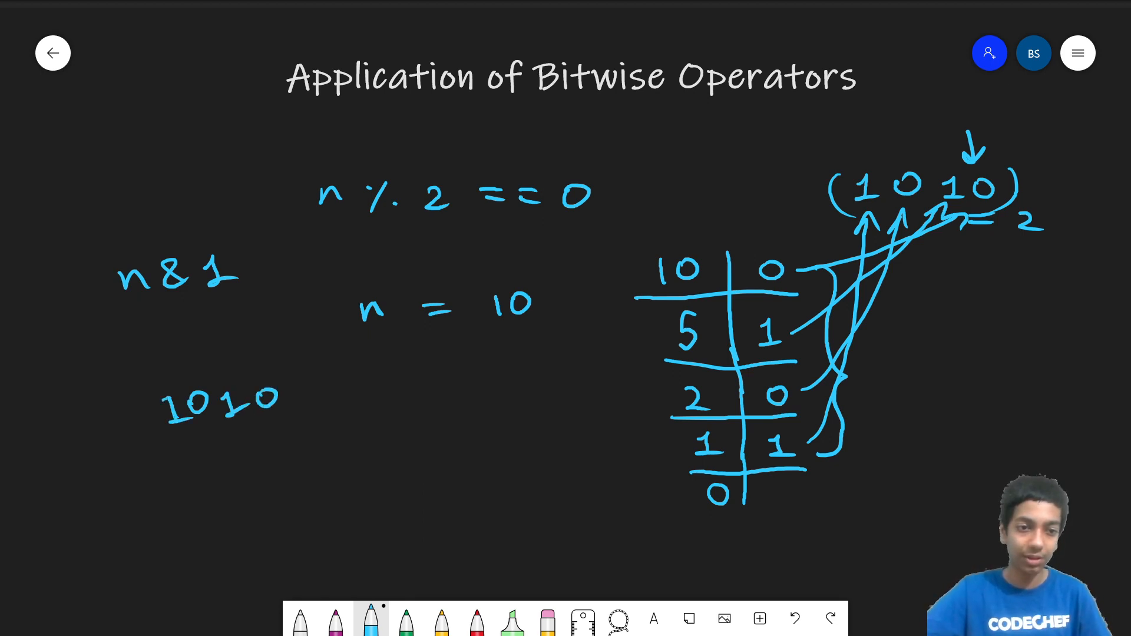
drag(144, 469, 310, 461)
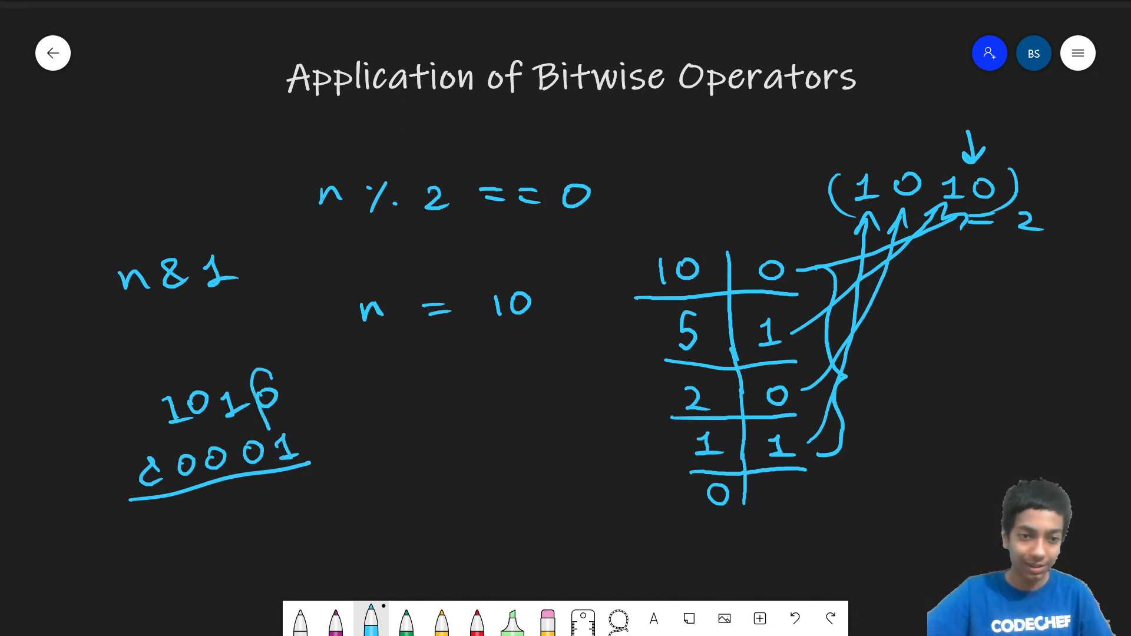
drag(260, 375, 282, 462)
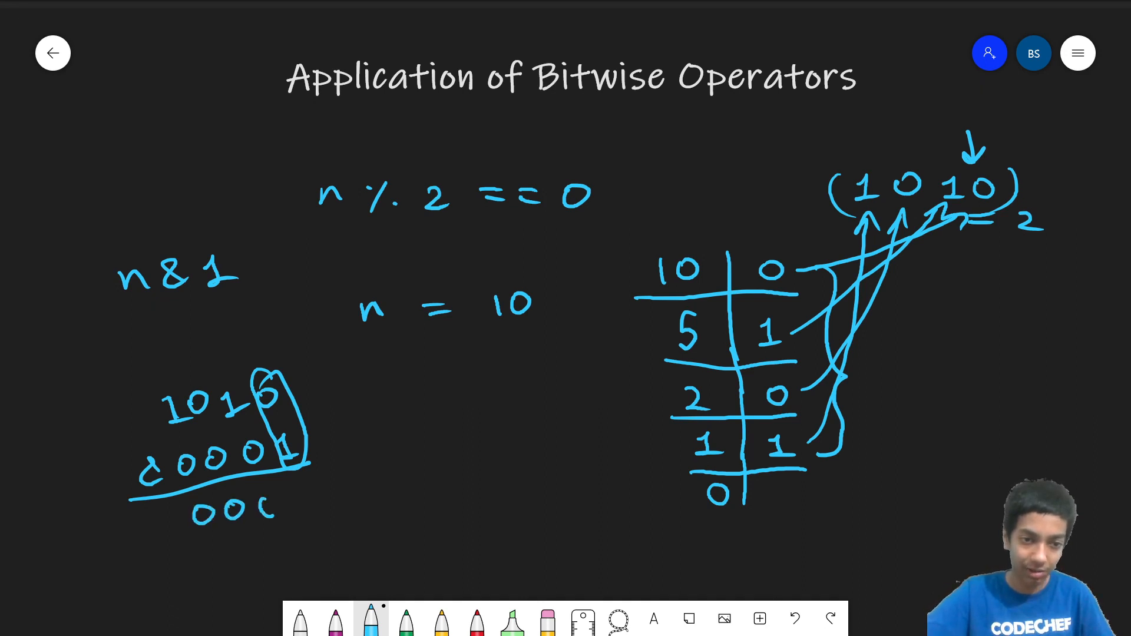
drag(152, 537, 325, 541)
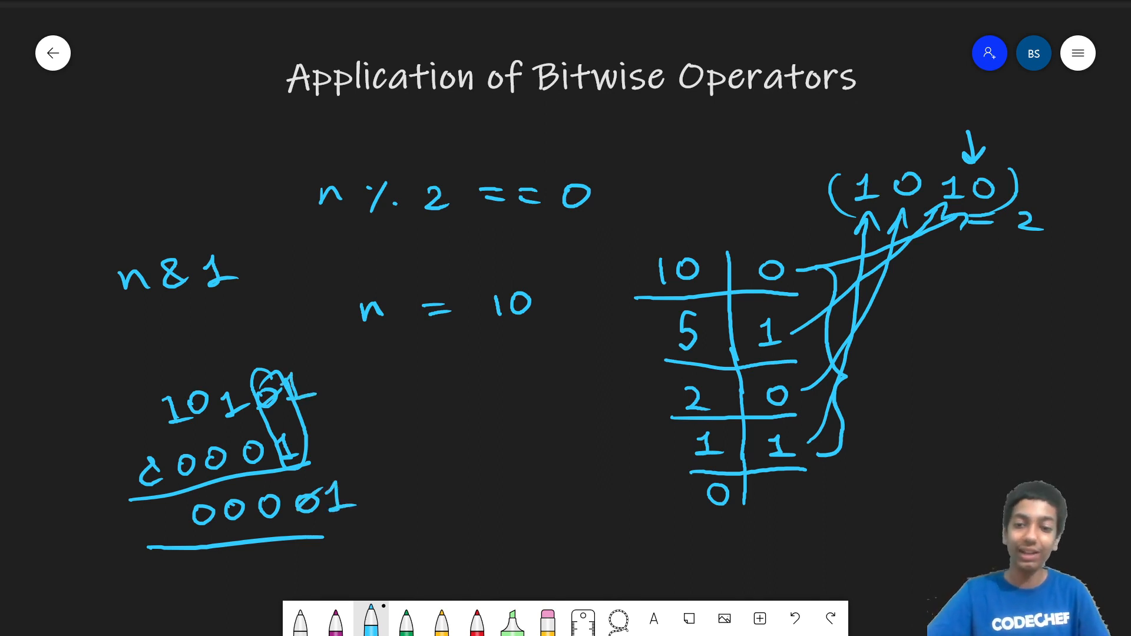
click(794, 619)
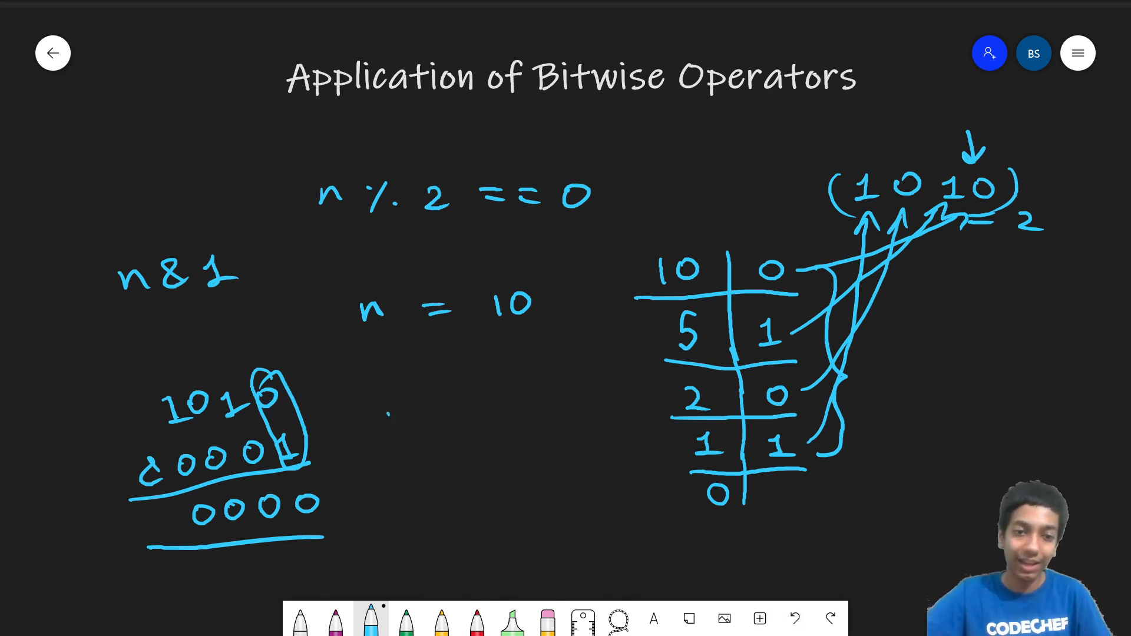
Write the odd check (n&1) == 1 and scroll down for space.
text(n&1)==1)
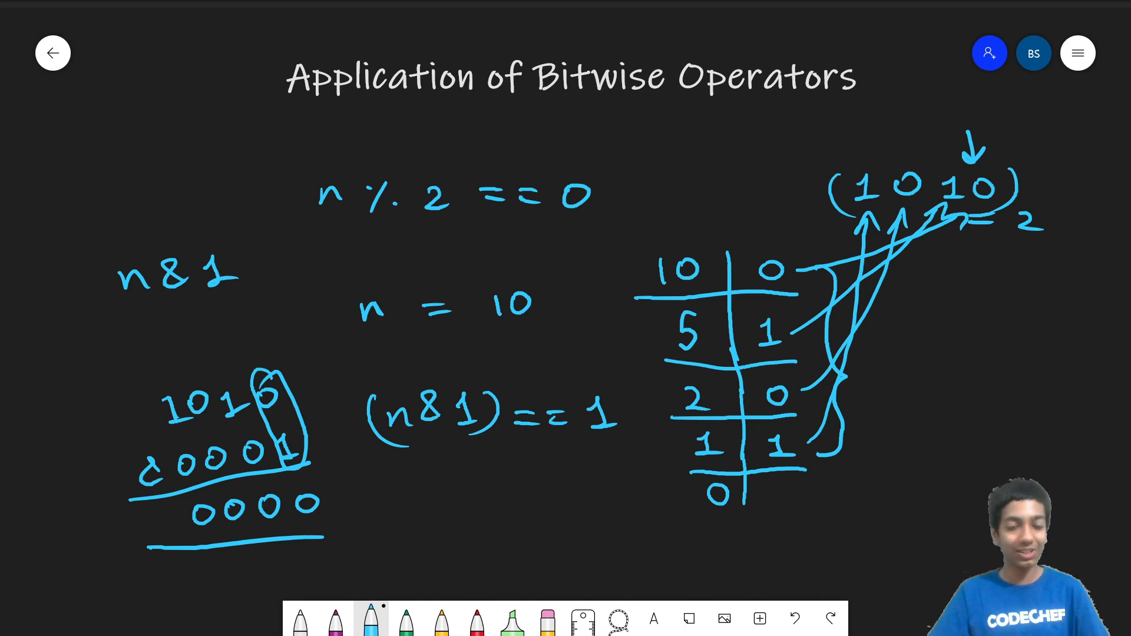
scroll(down, 3)
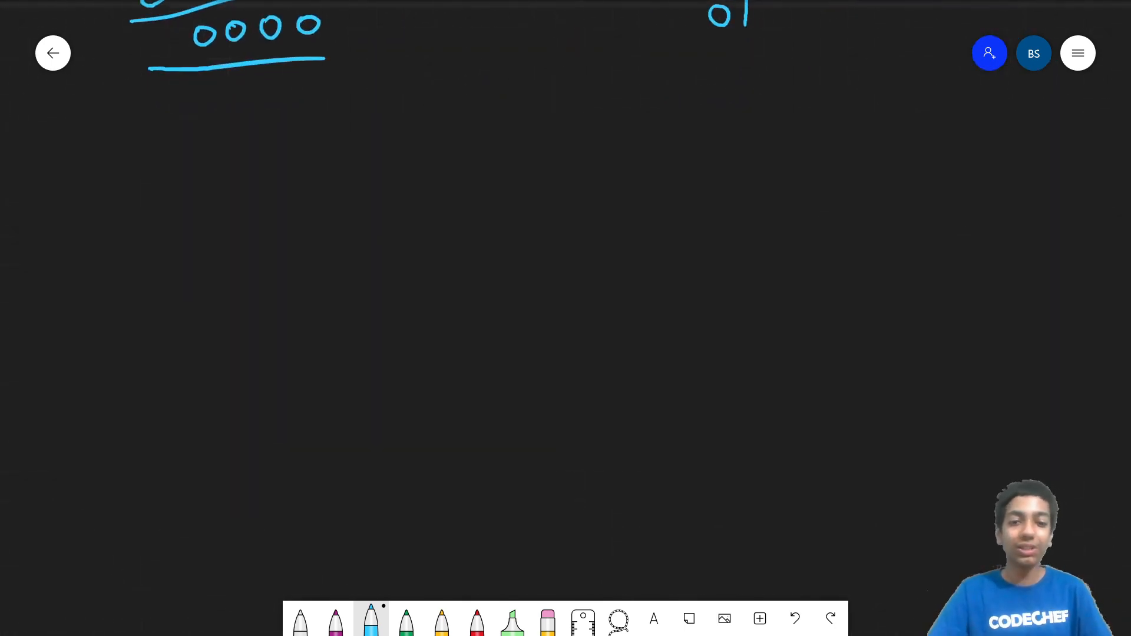
In yellow ink, write ans = 1 and loop n times beneath it.
click(443, 619)
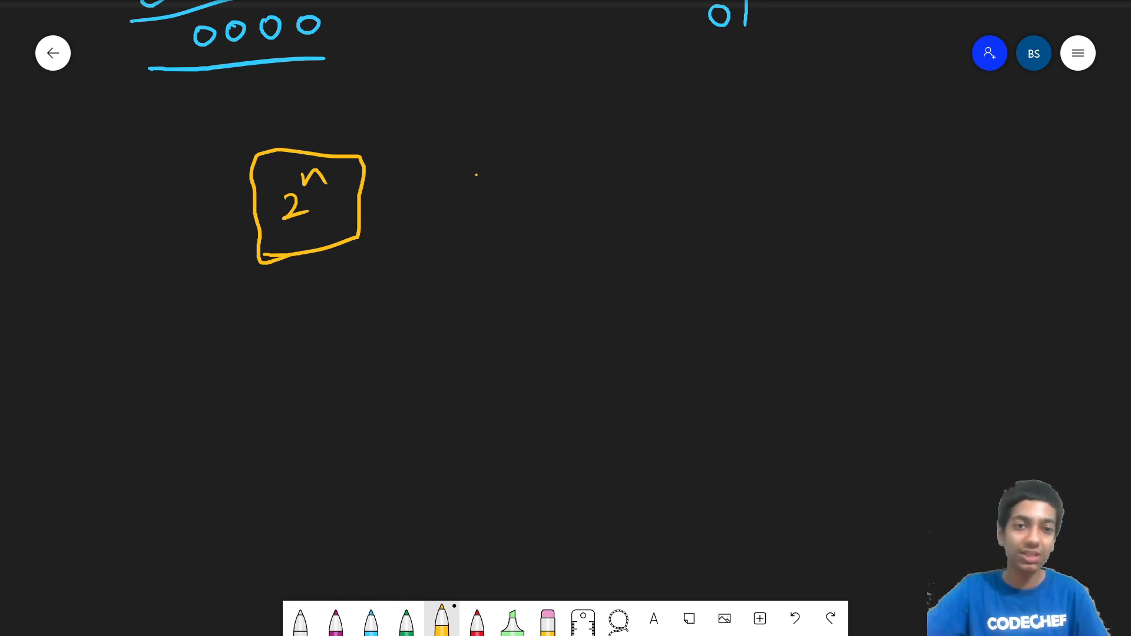
drag(465, 181, 504, 174)
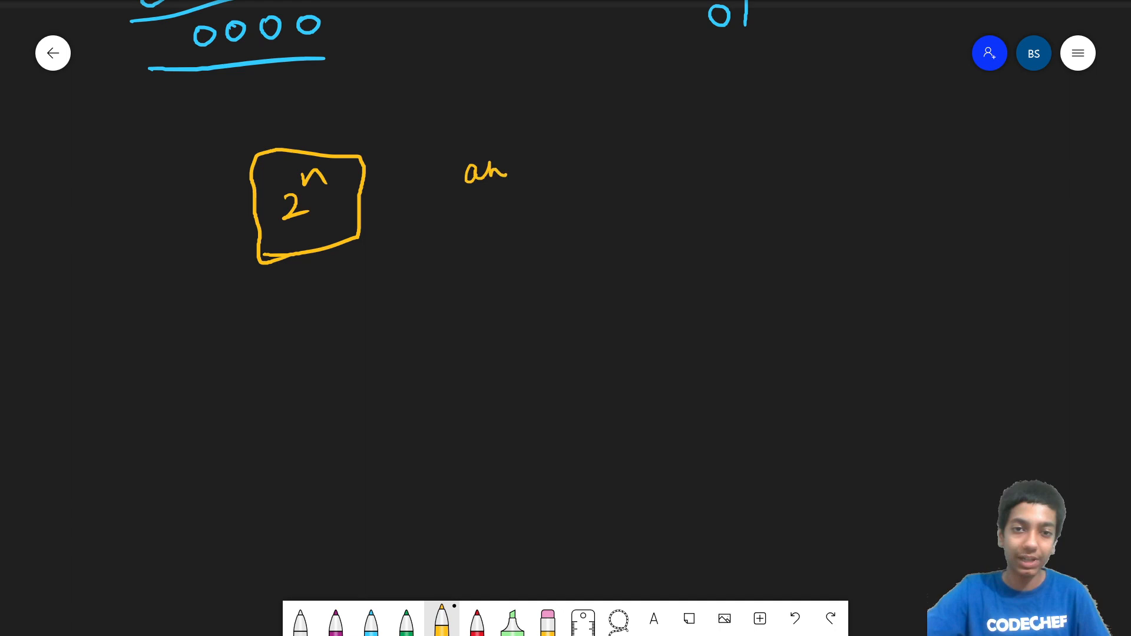
drag(520, 173, 606, 173)
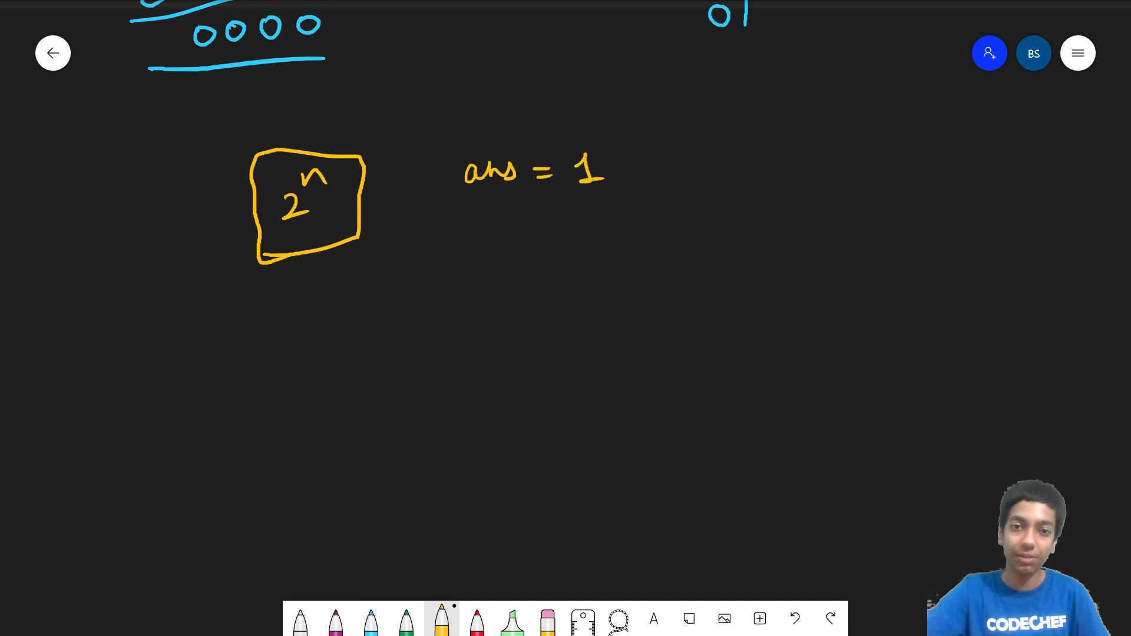
drag(469, 238, 516, 249)
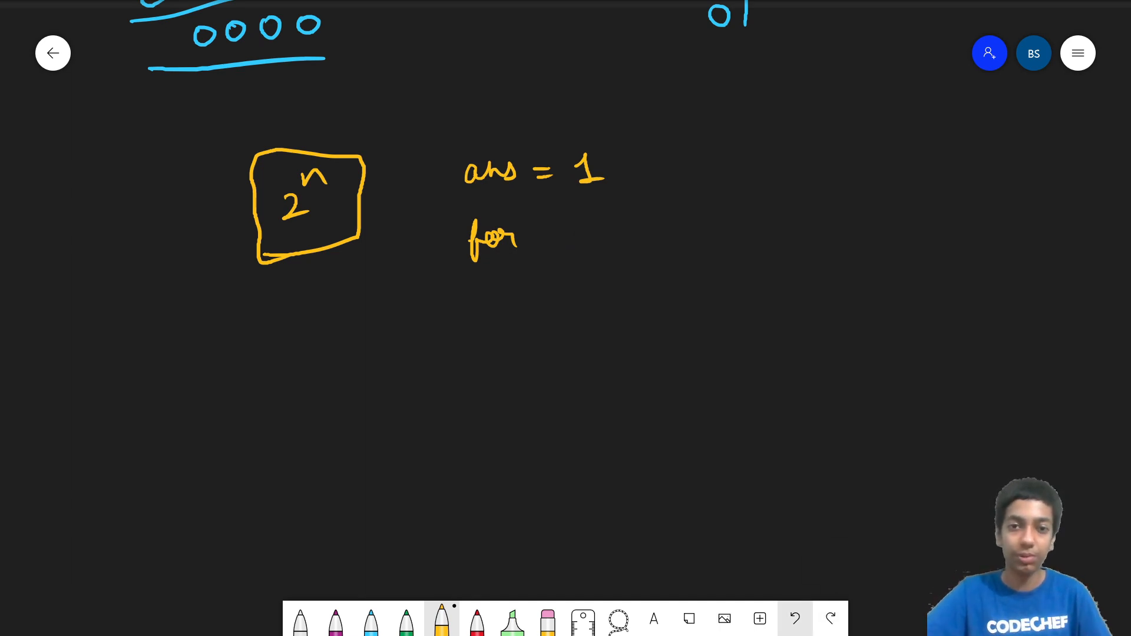
drag(469, 245, 534, 231)
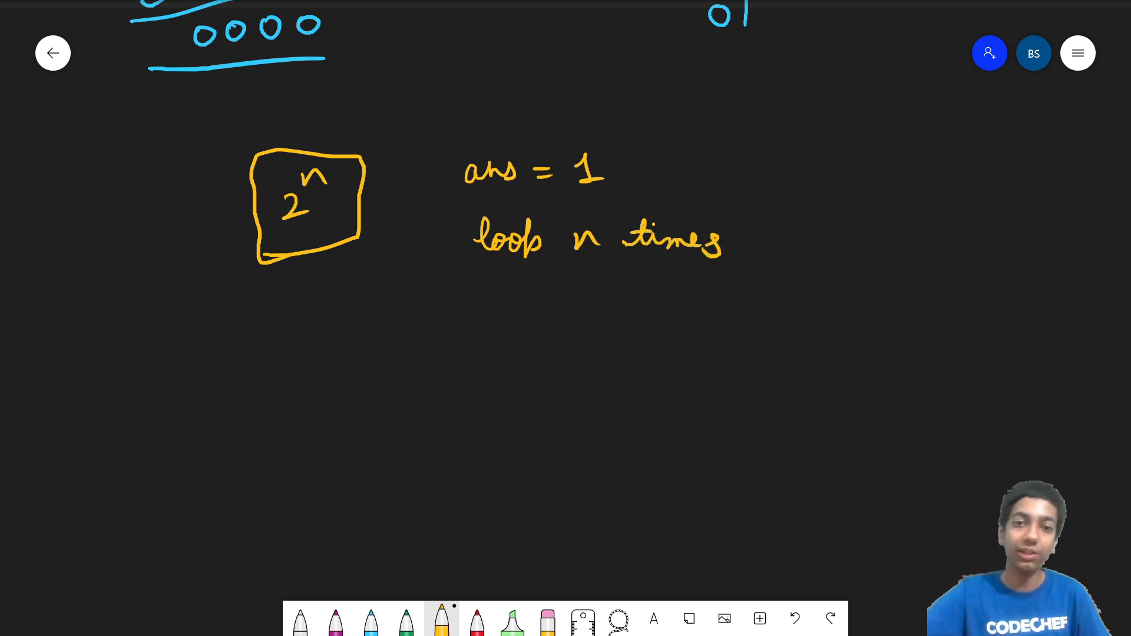
Write ans *= 2 inside the loop, then ans => with its result.
drag(538, 299, 598, 300)
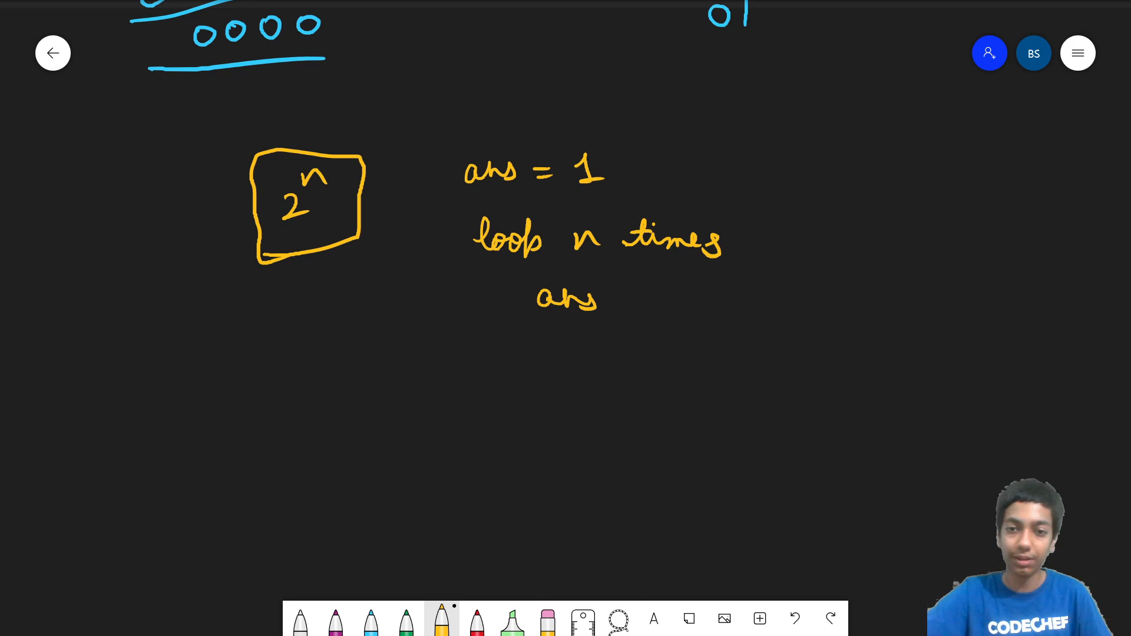
drag(624, 303, 721, 302)
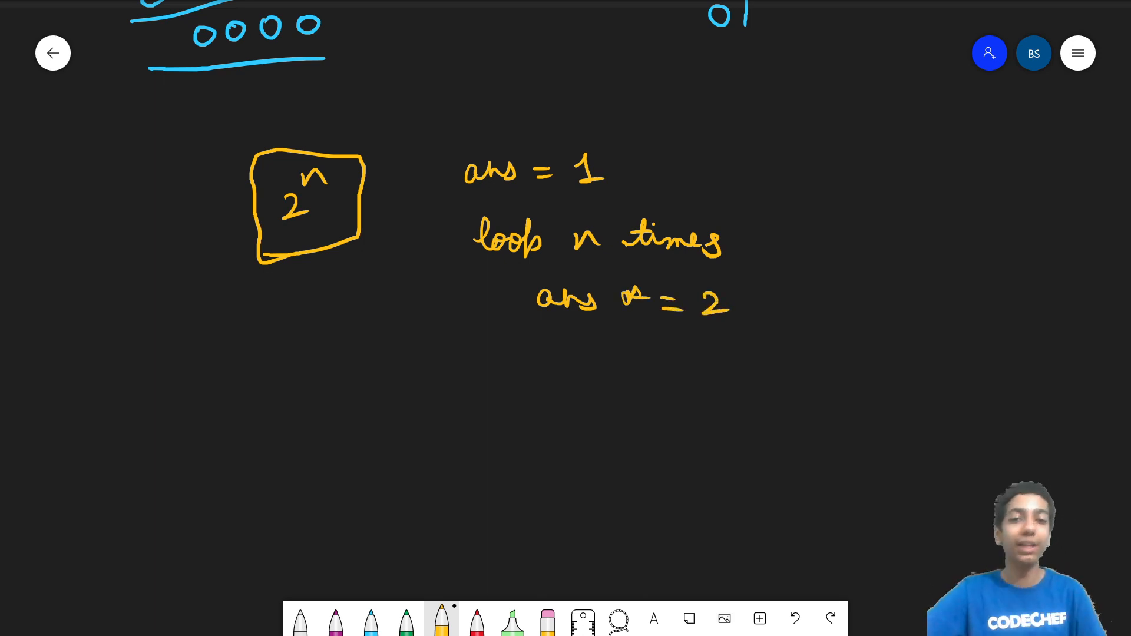
drag(401, 382, 498, 382)
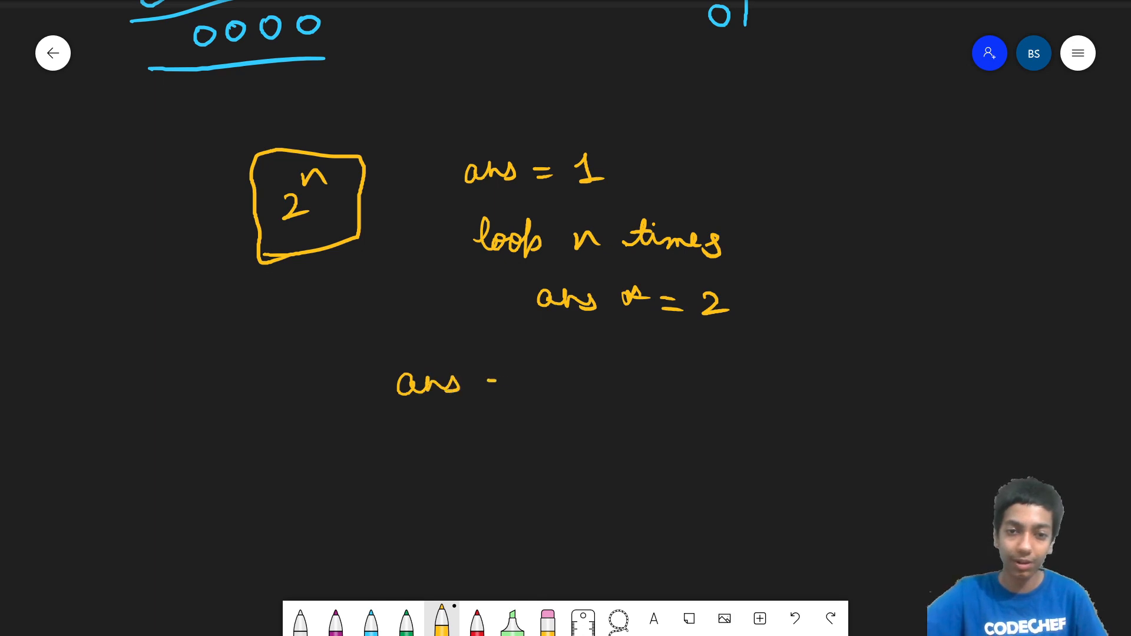
drag(491, 382, 523, 386)
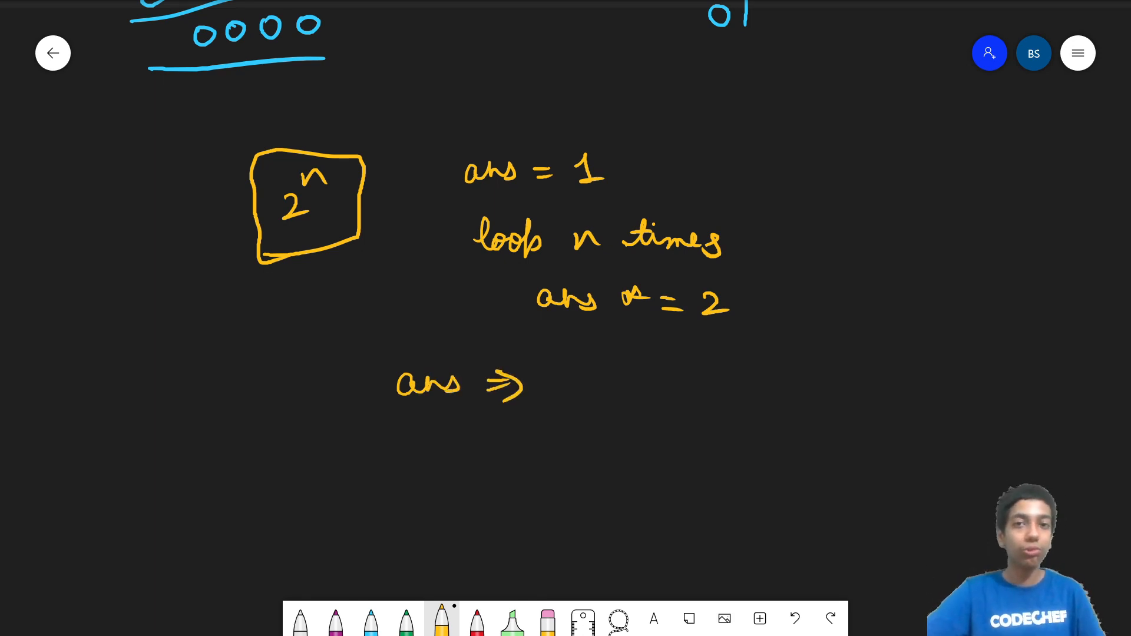
drag(552, 401, 591, 361)
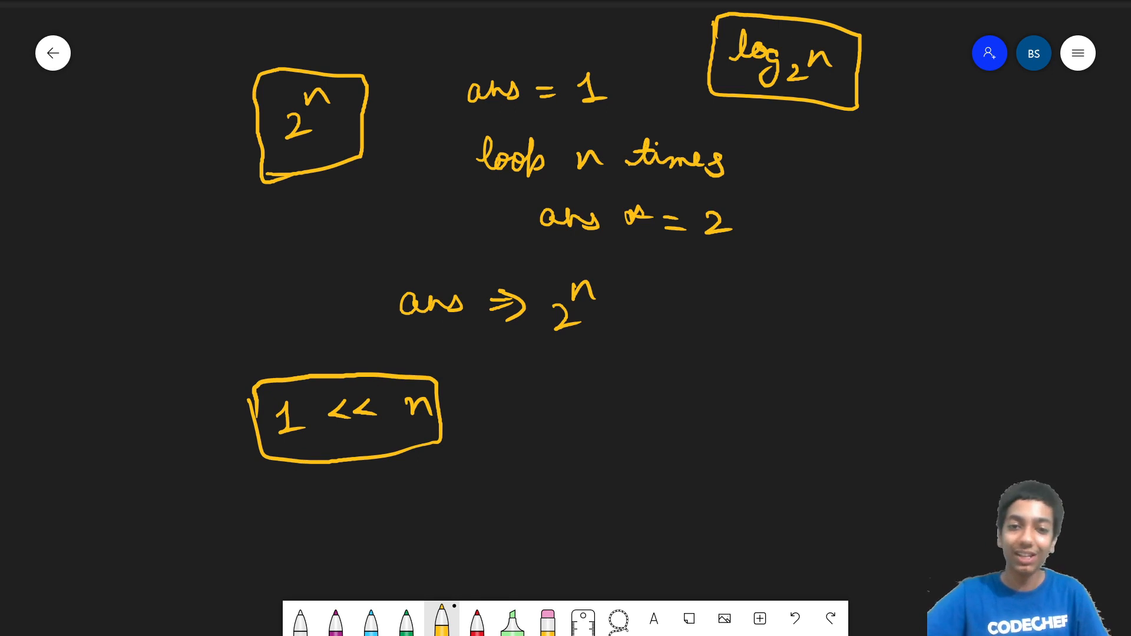
Write binary 10000…0 and mark the lowest bit positions with arrows labelled 4, 2, 1.
drag(581, 404, 623, 404)
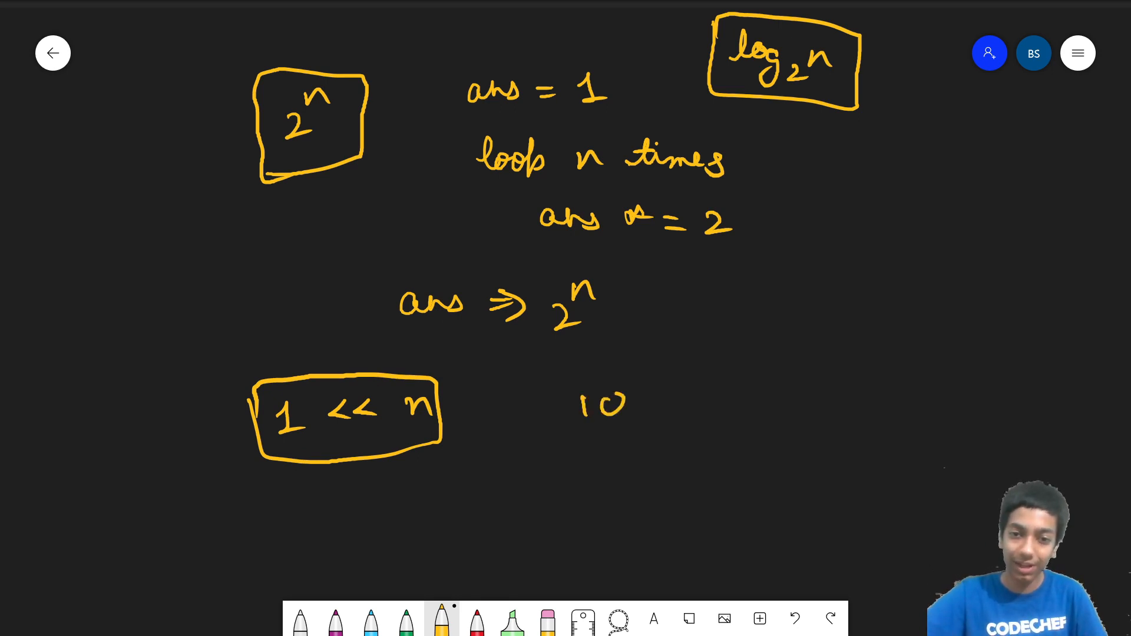
drag(627, 401, 729, 401)
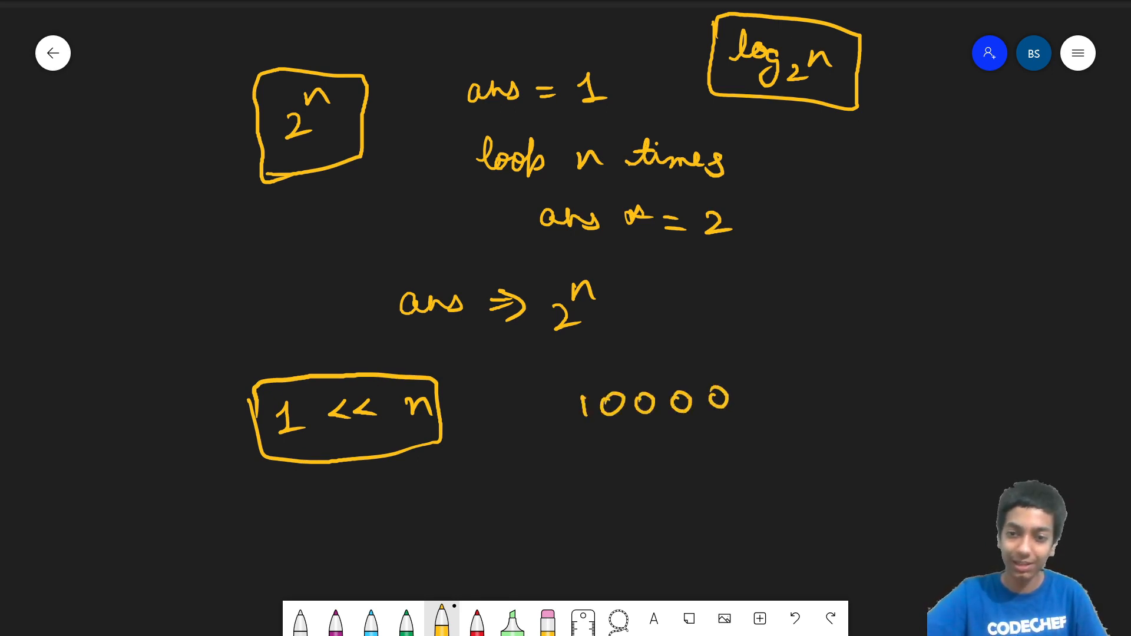
drag(735, 404, 851, 400)
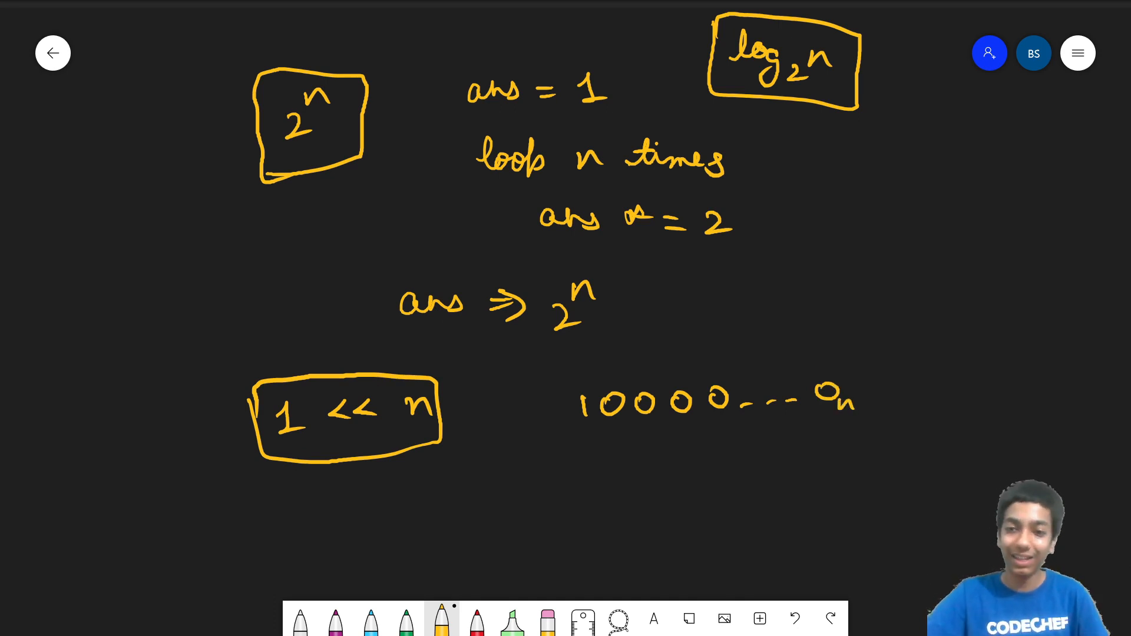
drag(828, 447, 828, 418)
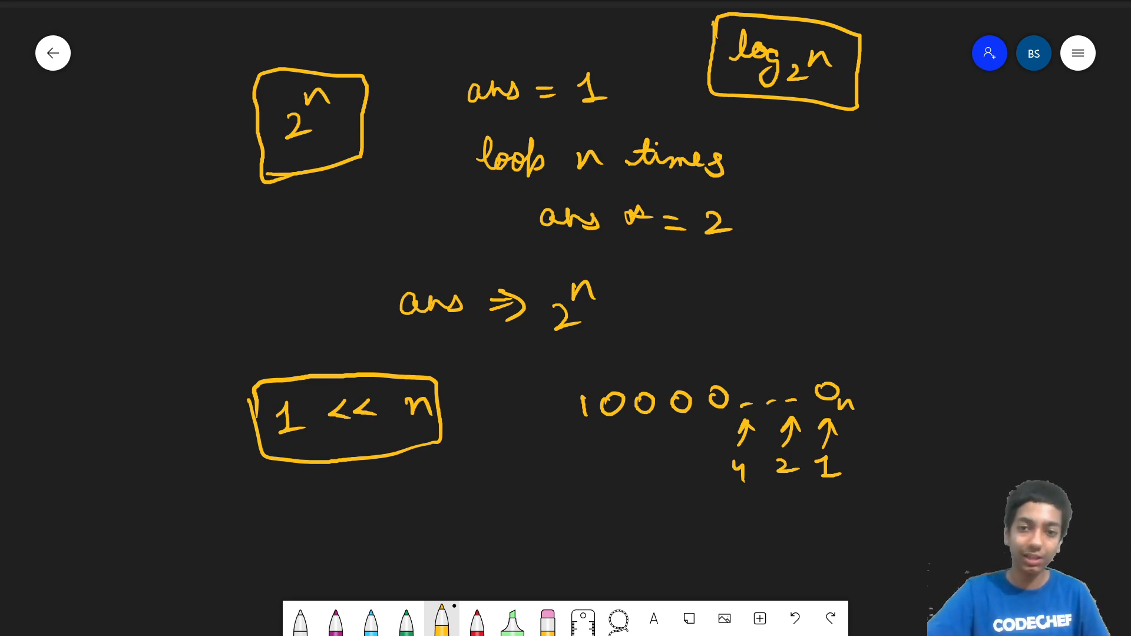
drag(822, 354, 865, 335)
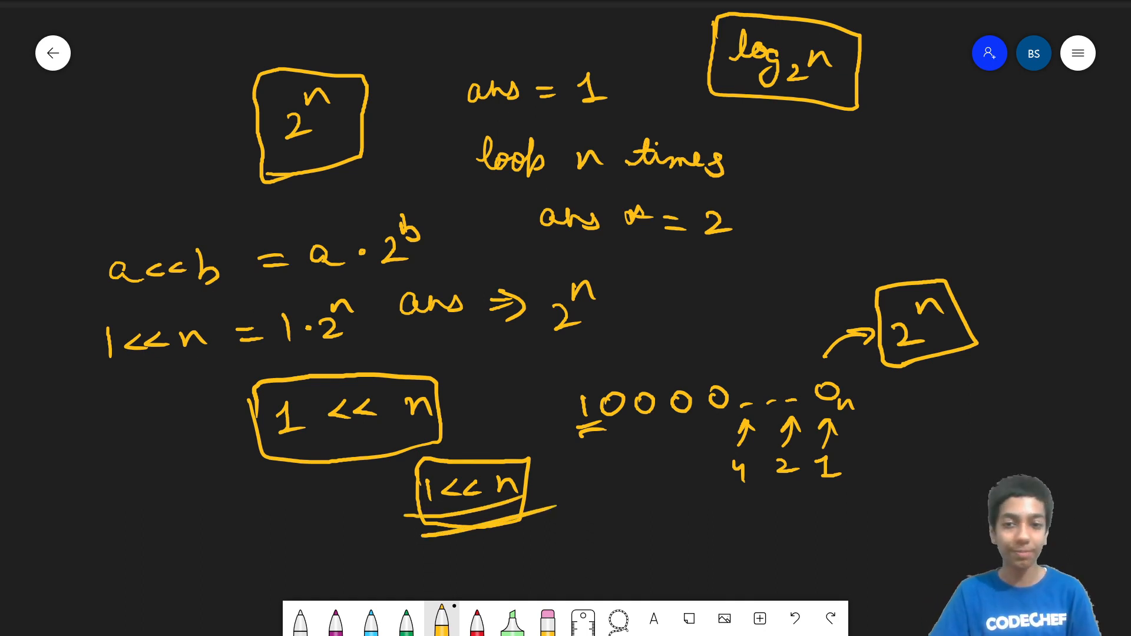
Switch from Whiteboard to the C++ code editor with Main2.cpp.
key(alt+tab)
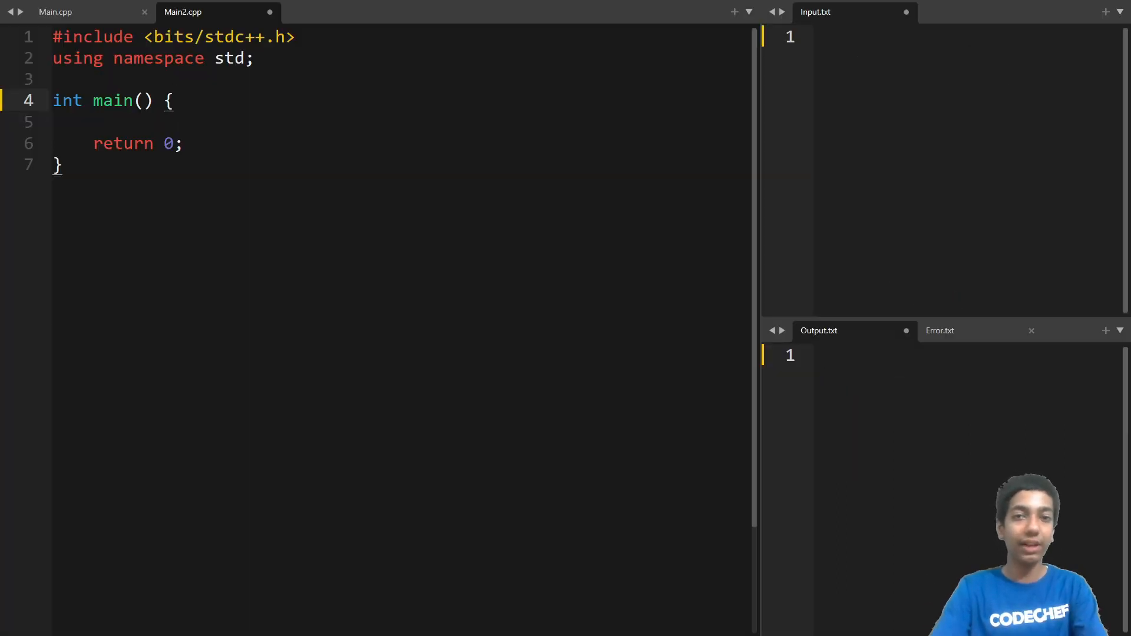
Add cout << "2 ^ " << n << "is: " << (1 << n); to main and enter 5 in Input.txt.
key(Enter)
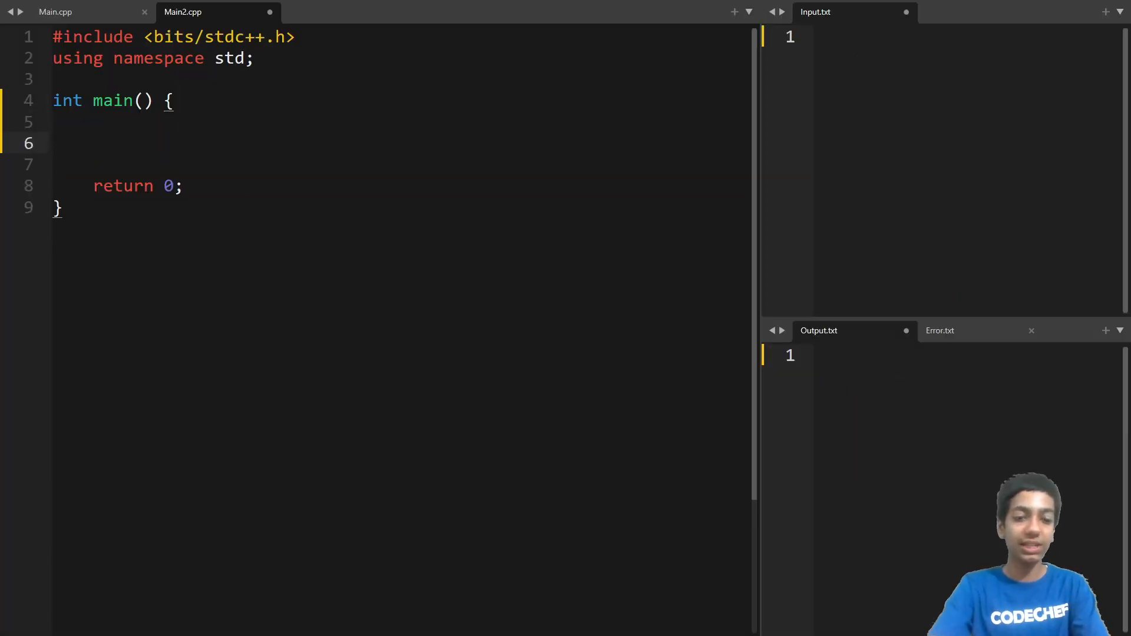
text(cout <<)
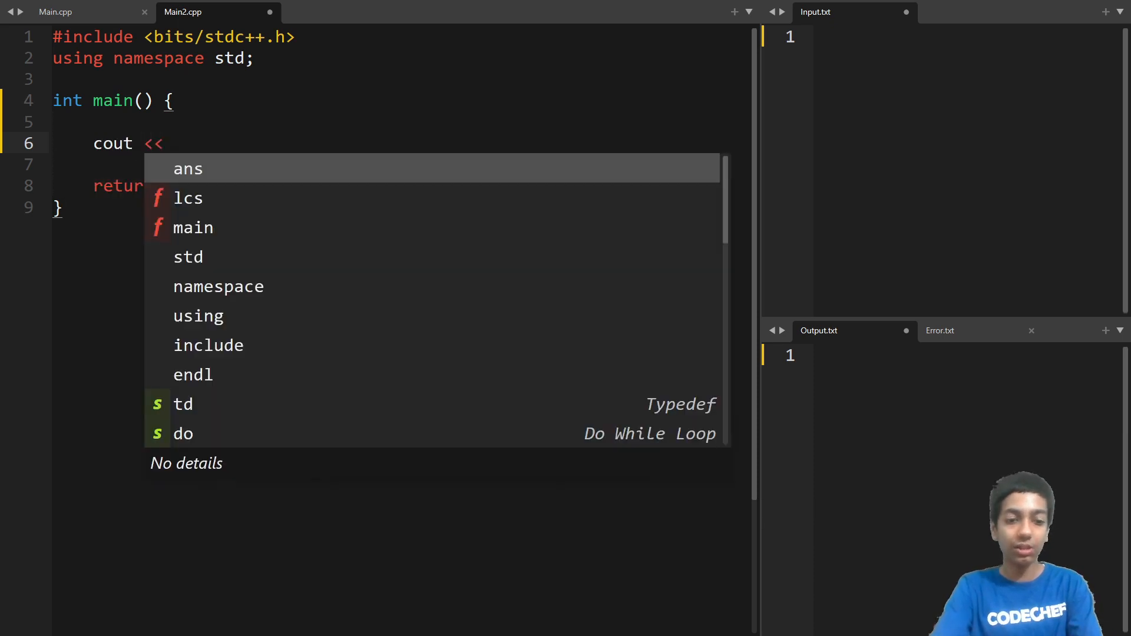
text((1 << n)
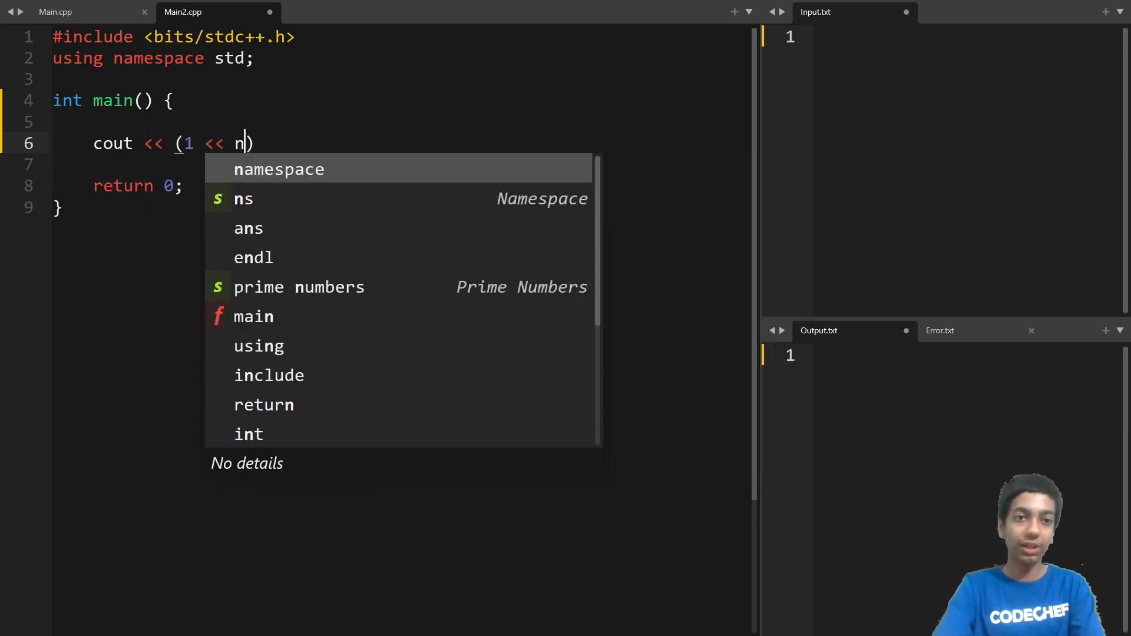
key(Escape)
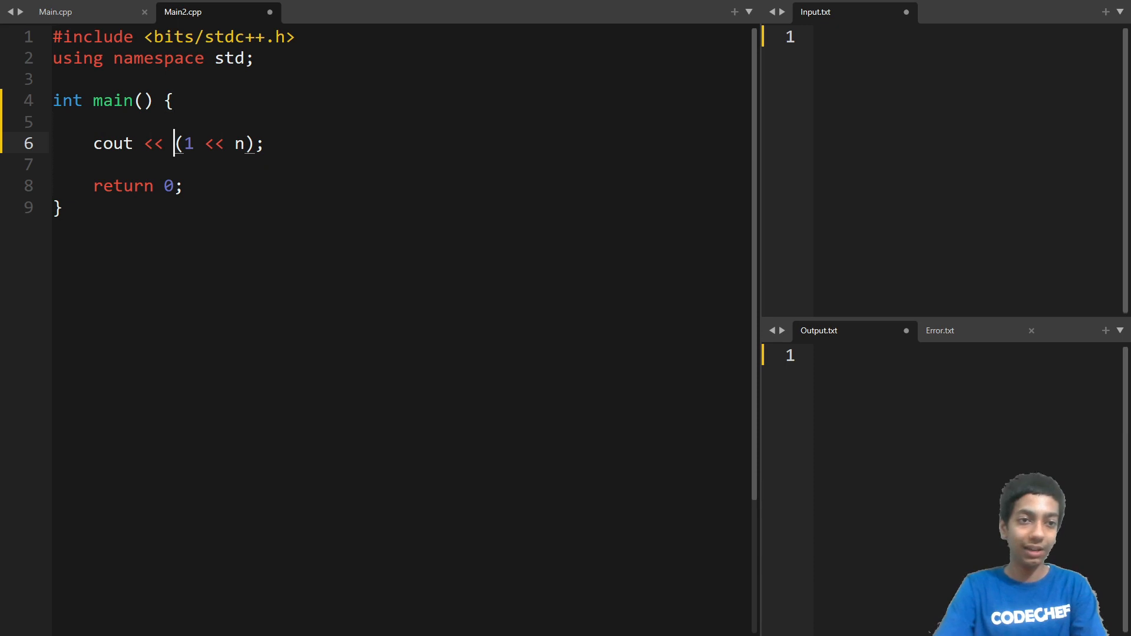
text("")
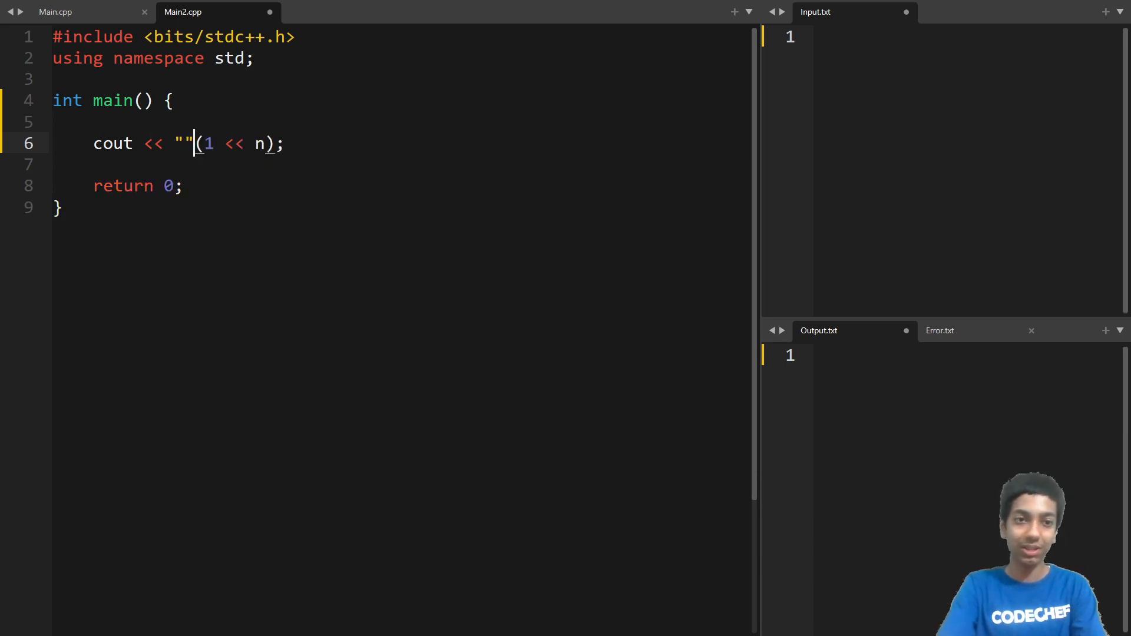
text(<<)
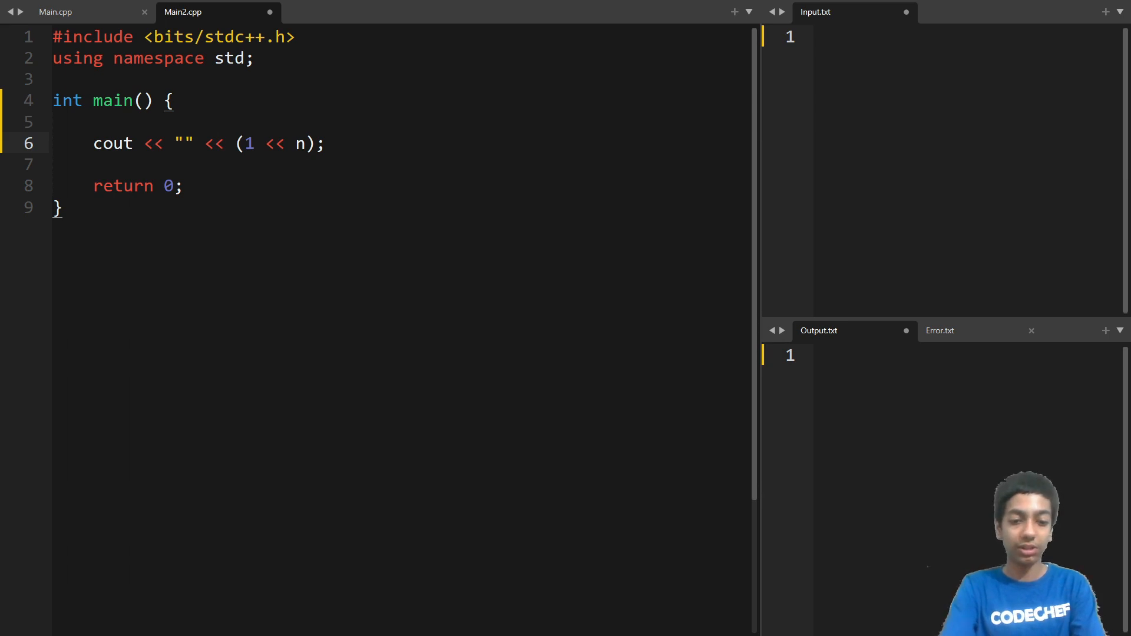
text(@=)
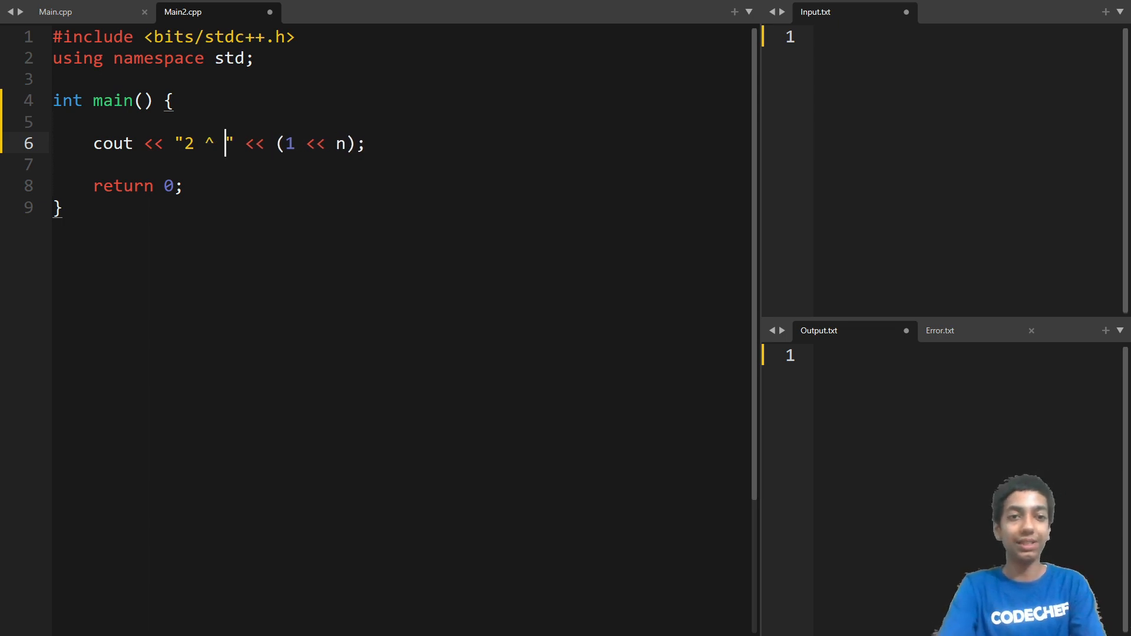
text(n << "is: " <<)
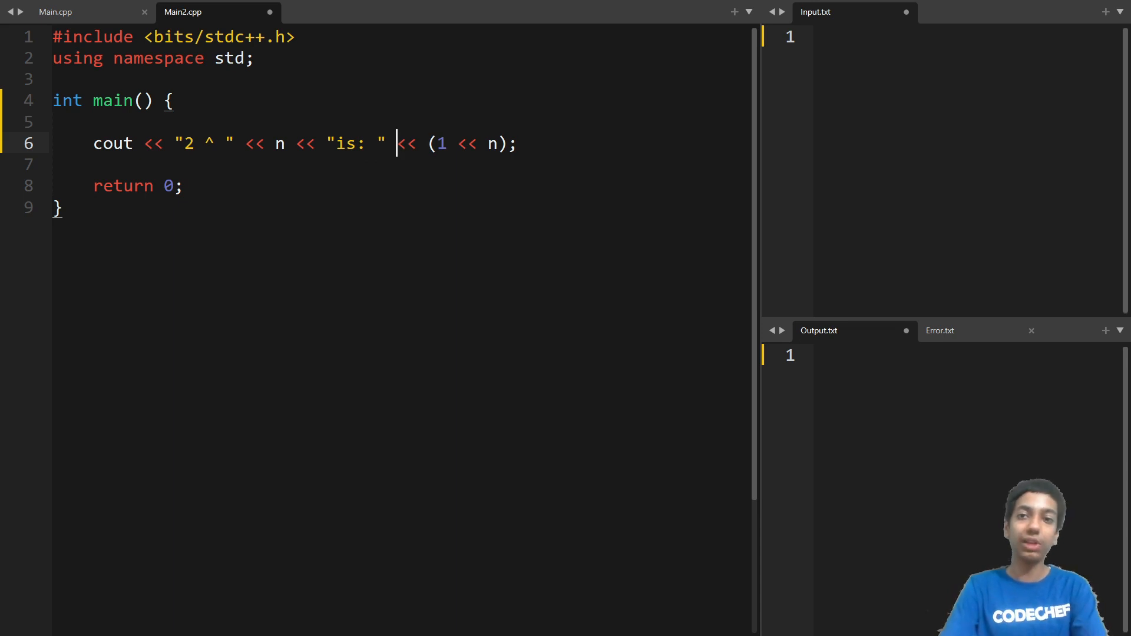
text(5)
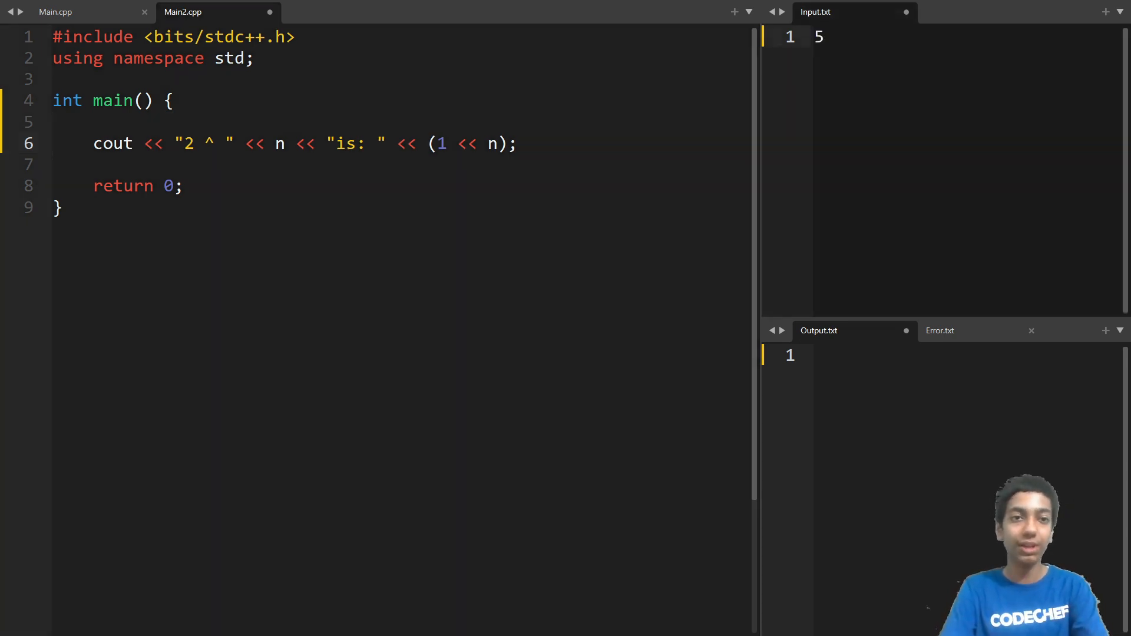
Declare int n and add cout << (n & 1 == 1 ? "odd" : "even") on the next line.
text(i)
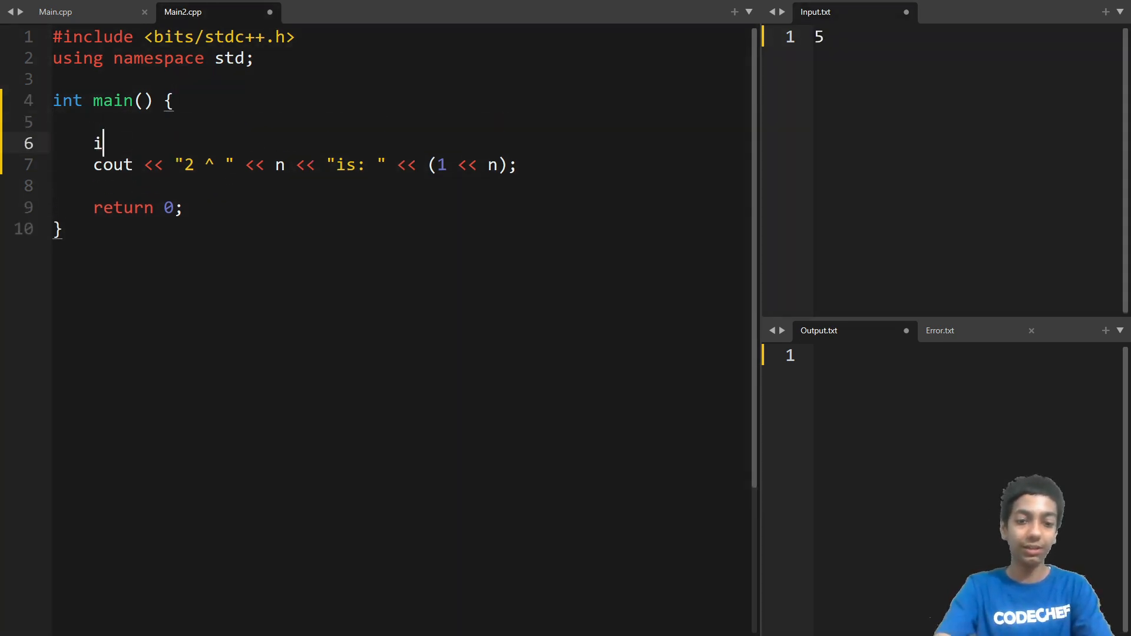
text(nt b)
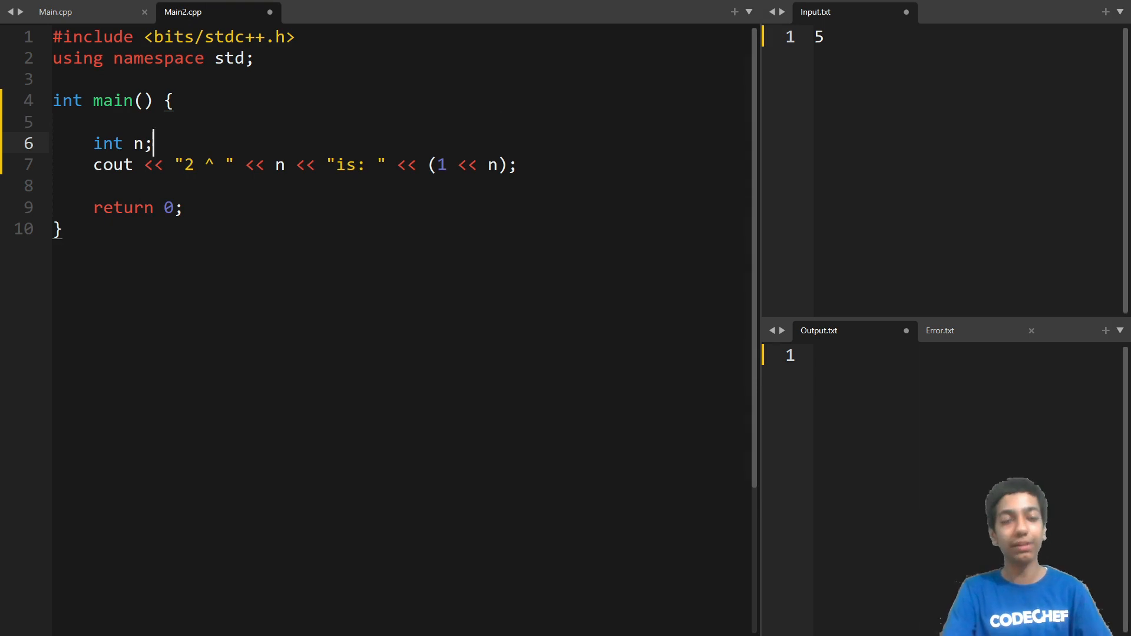
key(Enter)
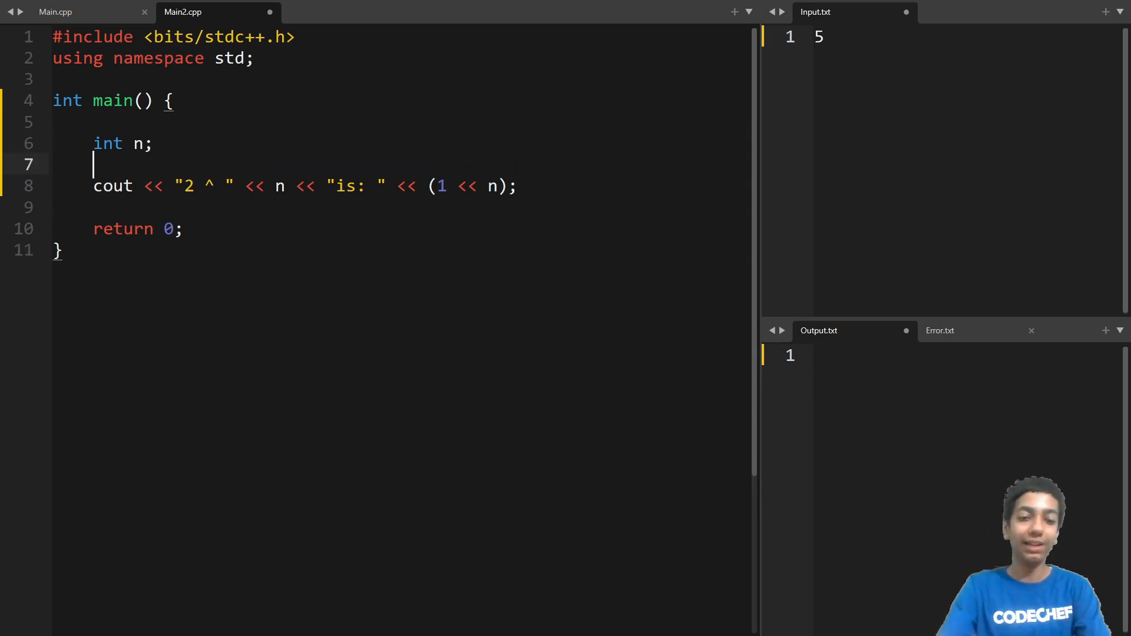
text(cout << (")
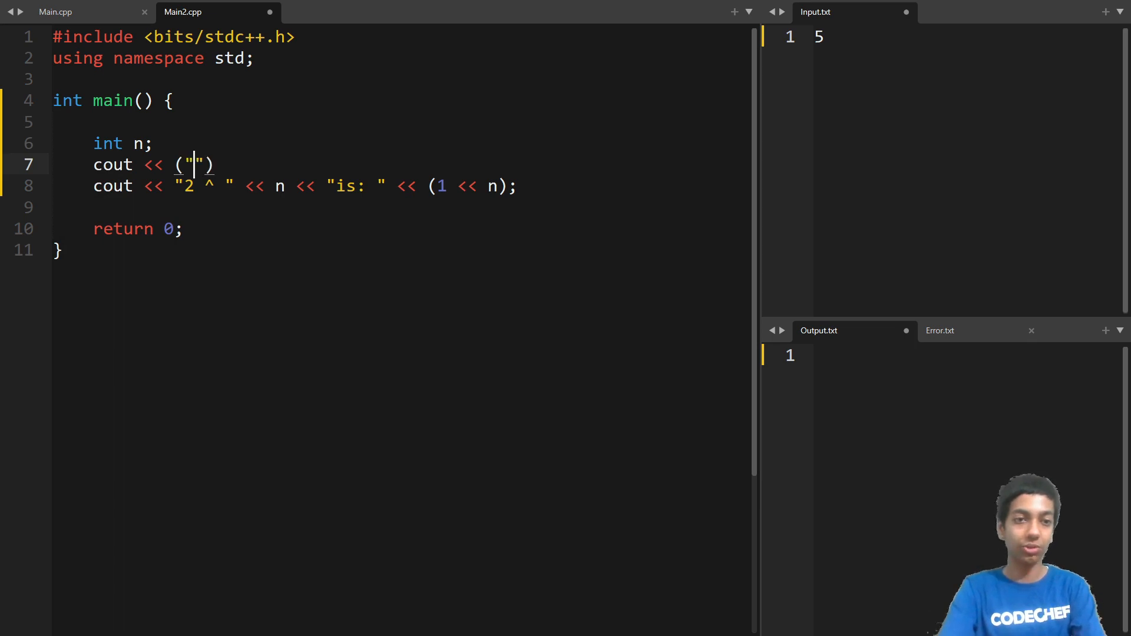
text(n)
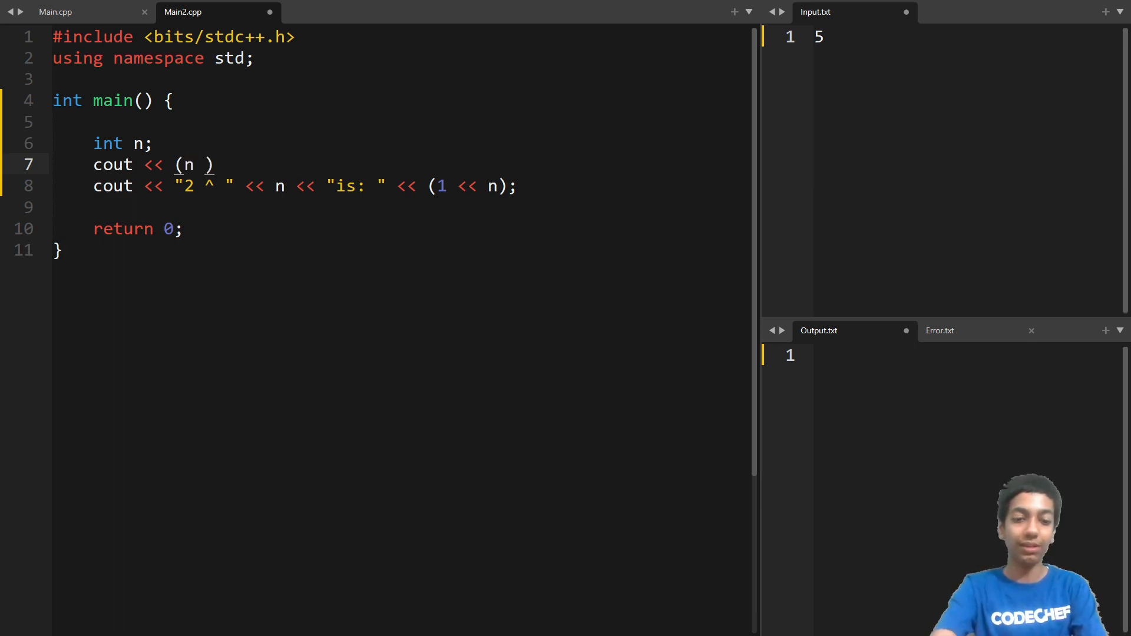
text(& 1 == 1)
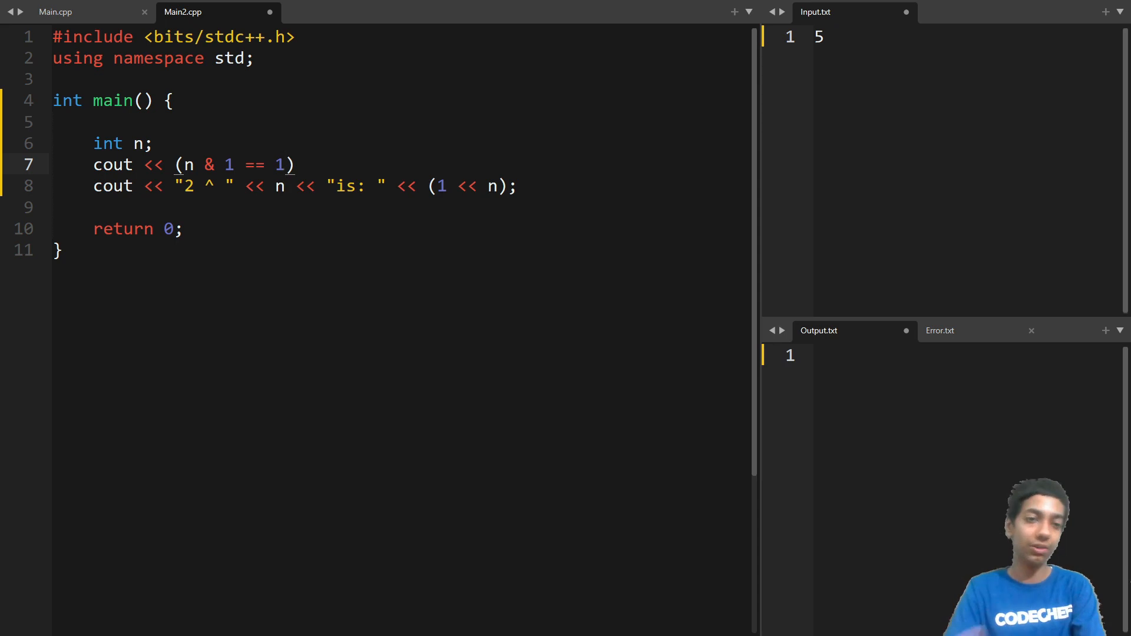
text(?)
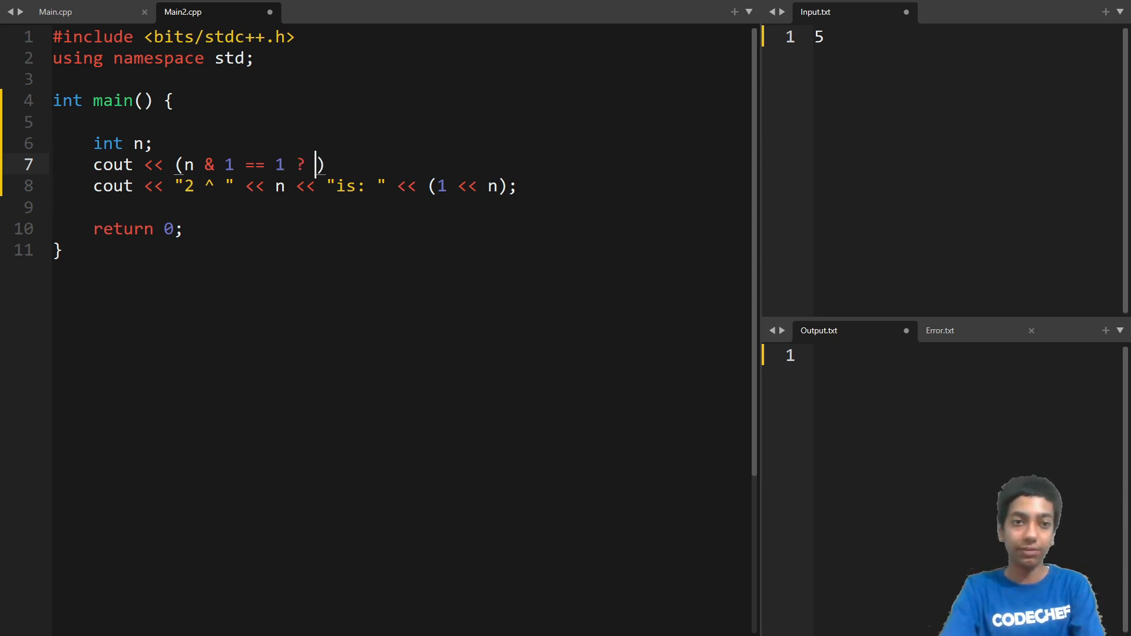
text("")
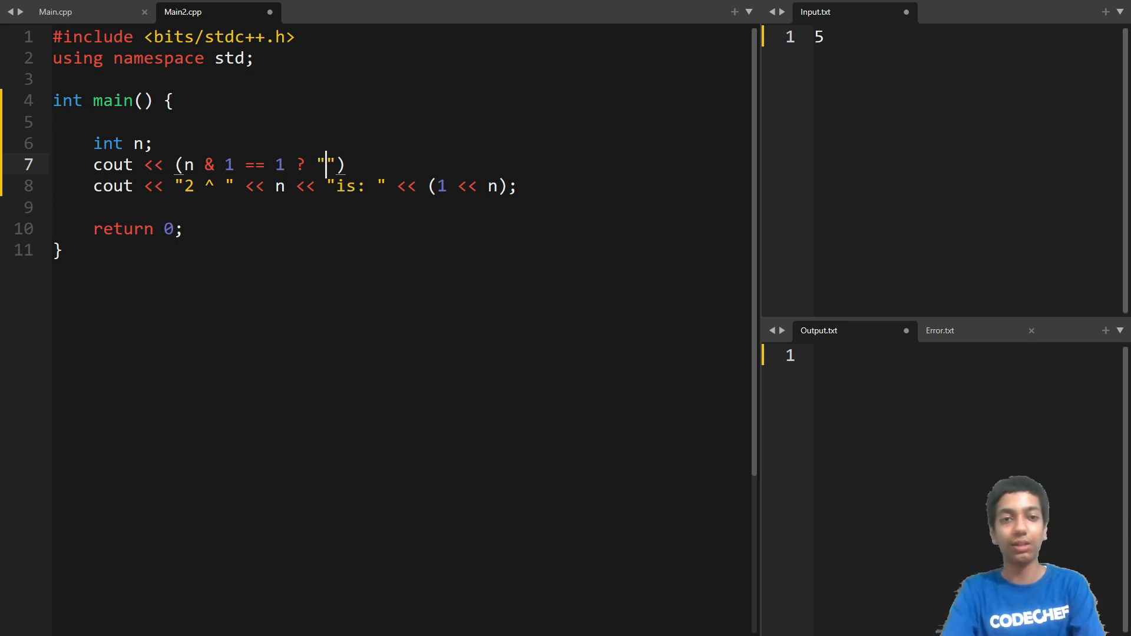
text(odd)
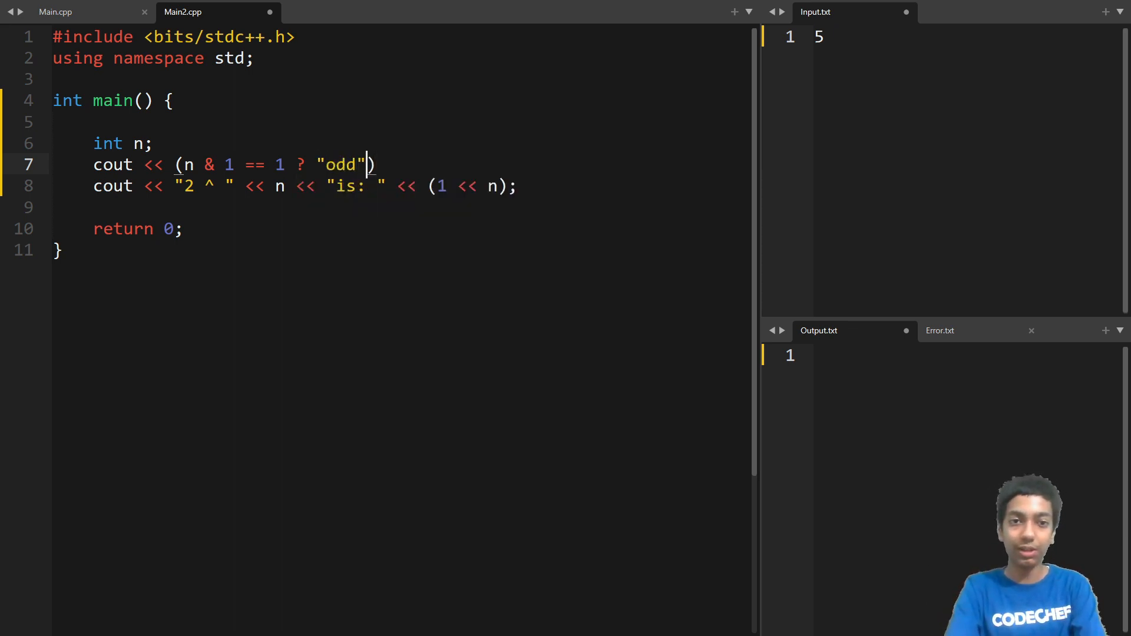
text(" "even))
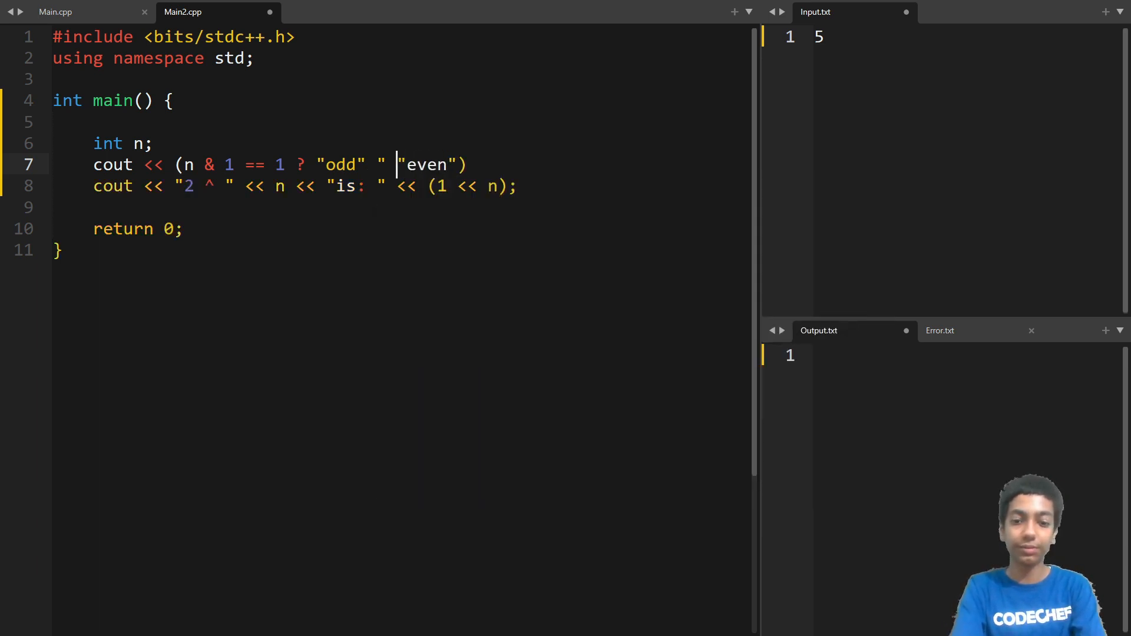
text(:)
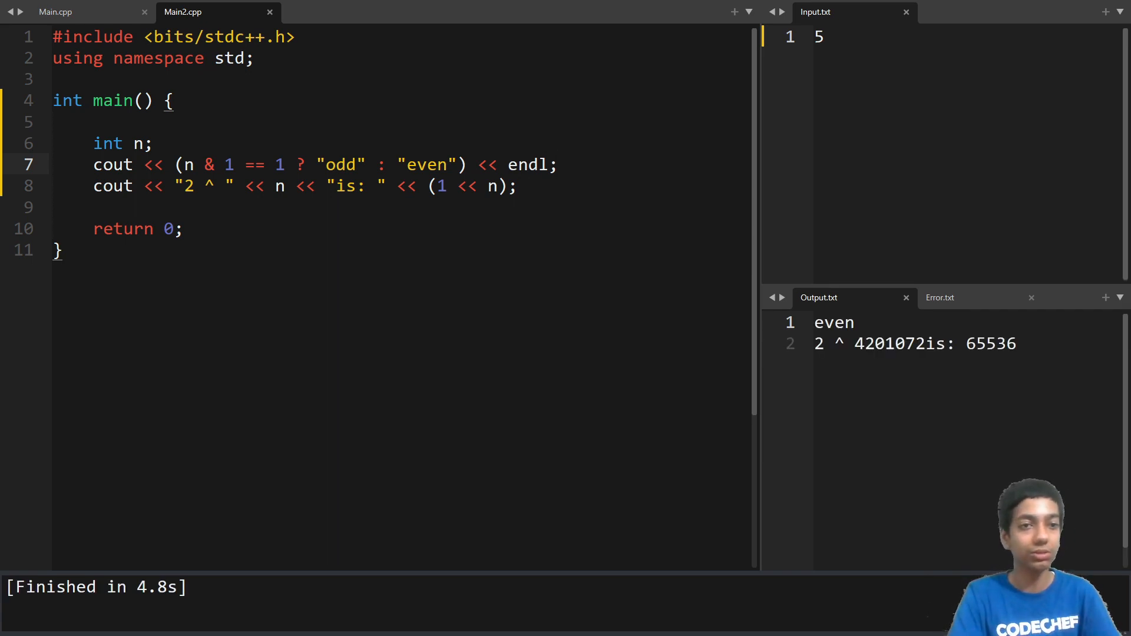
Add cin >> n to read n, then change the input value to 10.
text(cin >> n;)
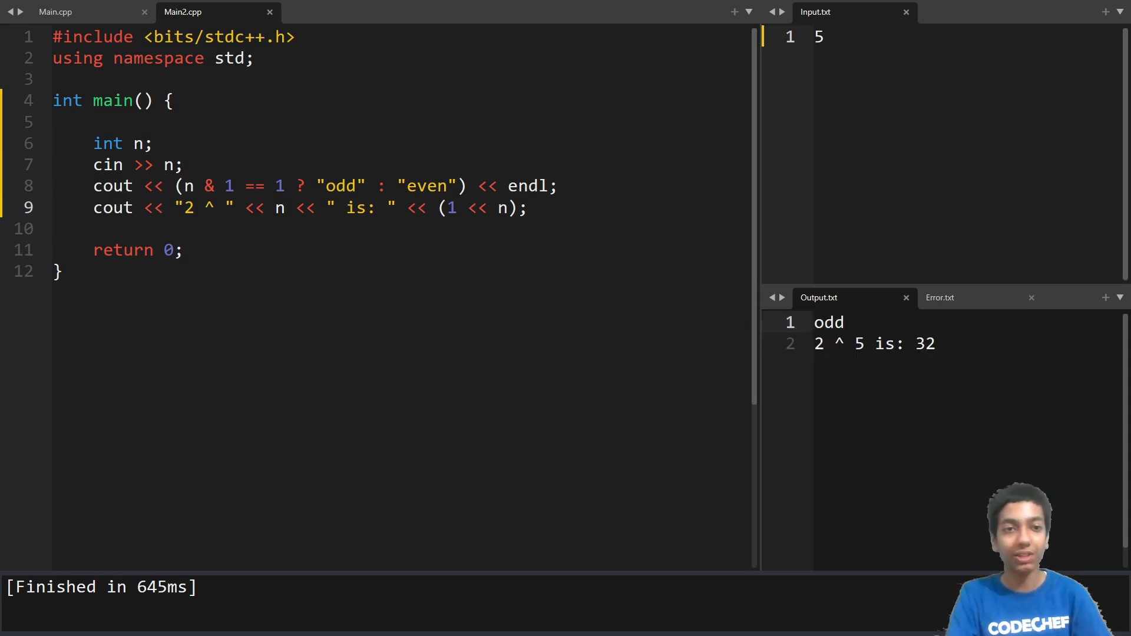
text(10)
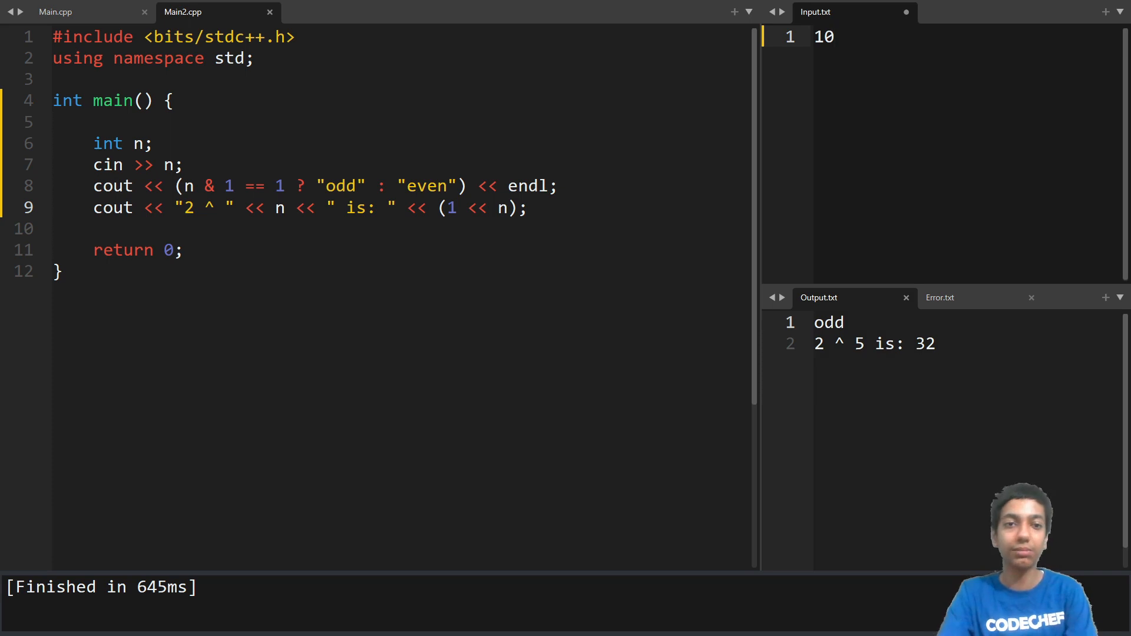